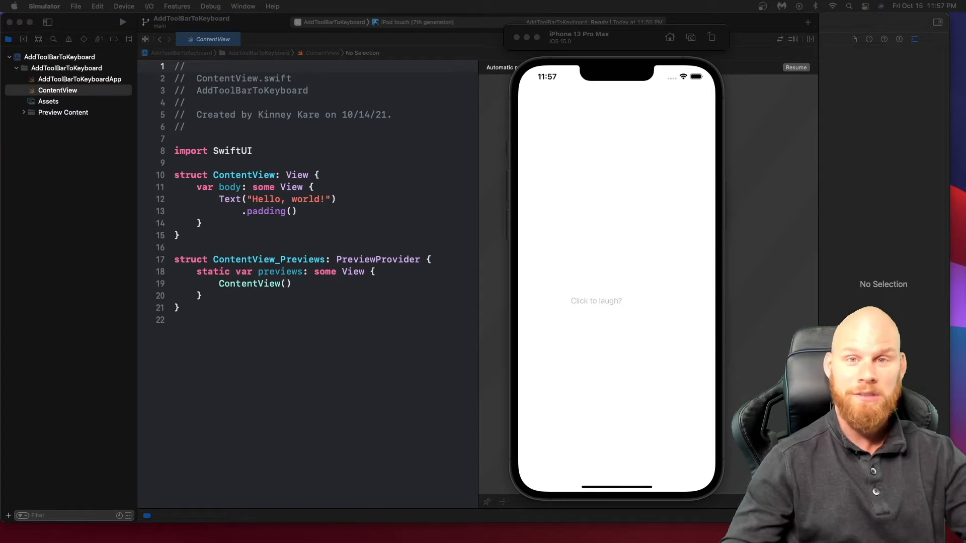
mouse_move(381, 138)
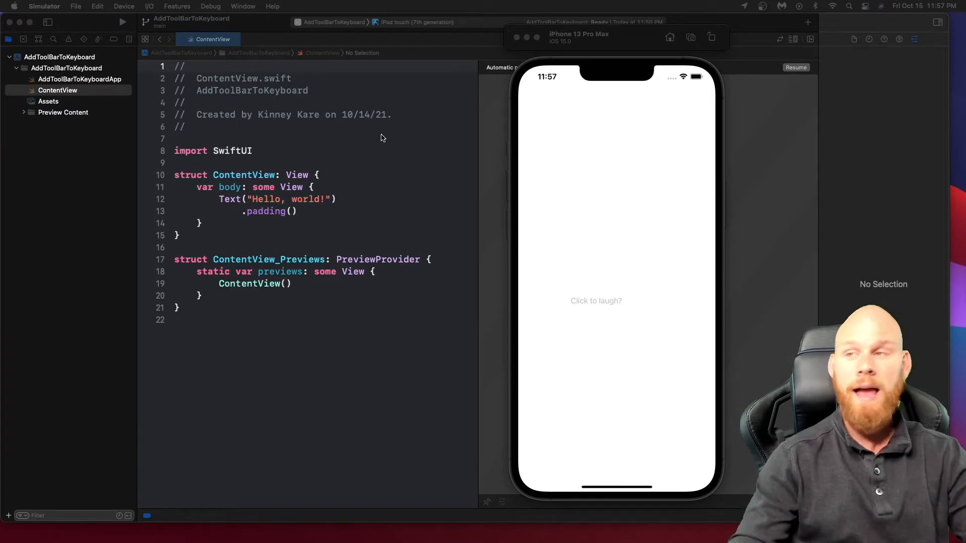
mouse_move(614, 309)
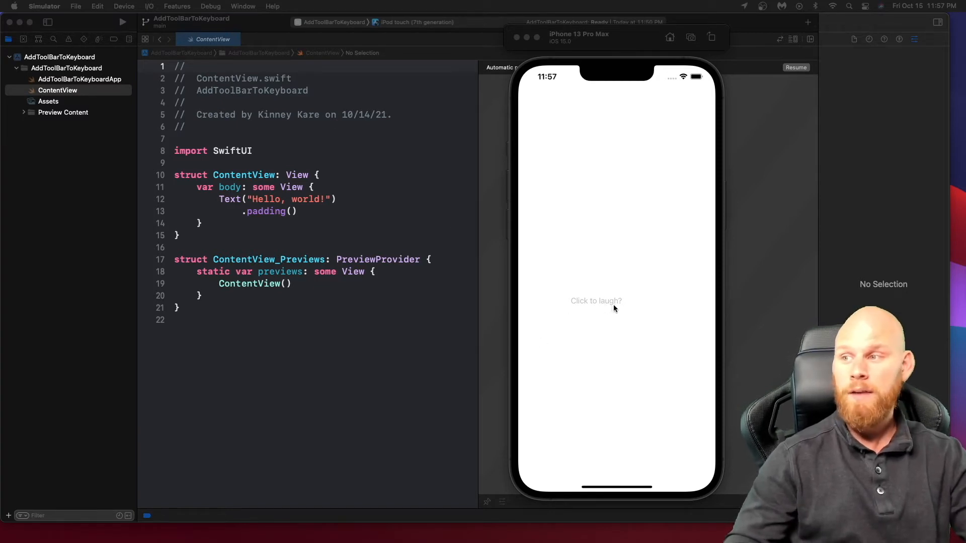
Reach the funny video screen via the text field's 'Click to laugh' keyboard button
click(596, 301)
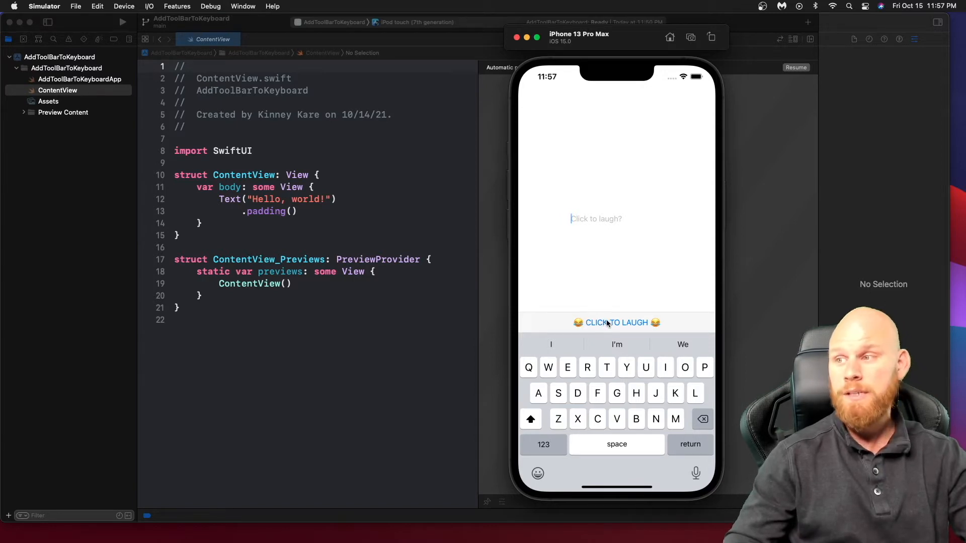
click(616, 322)
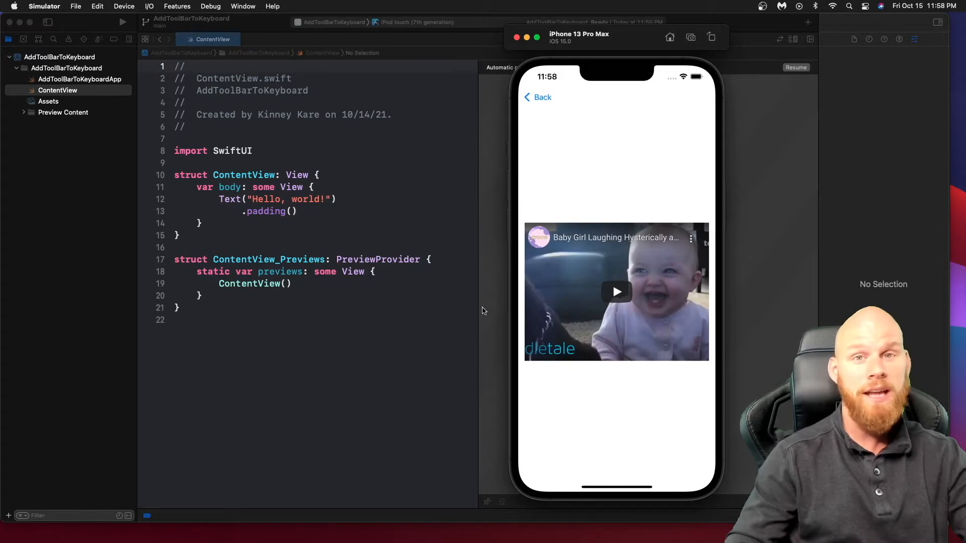
mouse_move(614, 296)
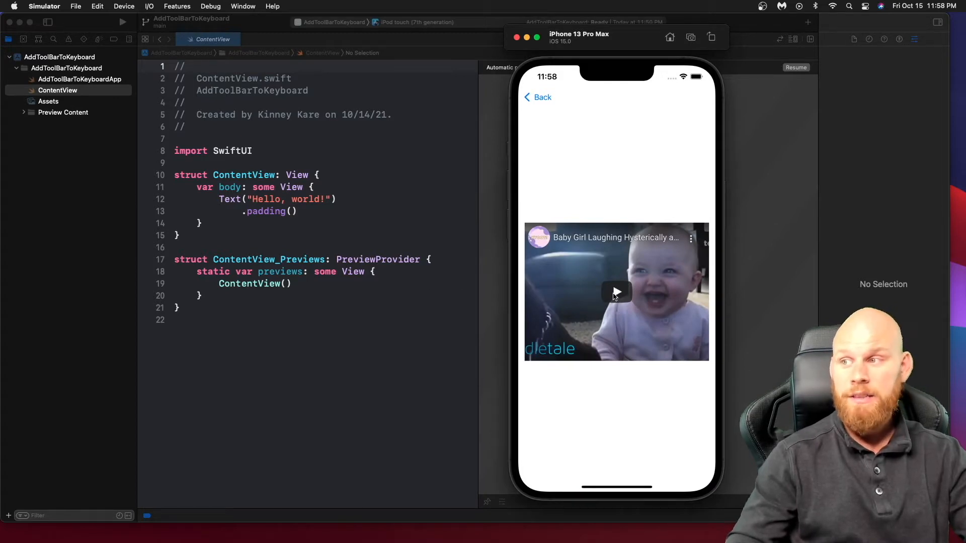
Play the laughing-baby YouTube video, show its controls and pause it
click(616, 292)
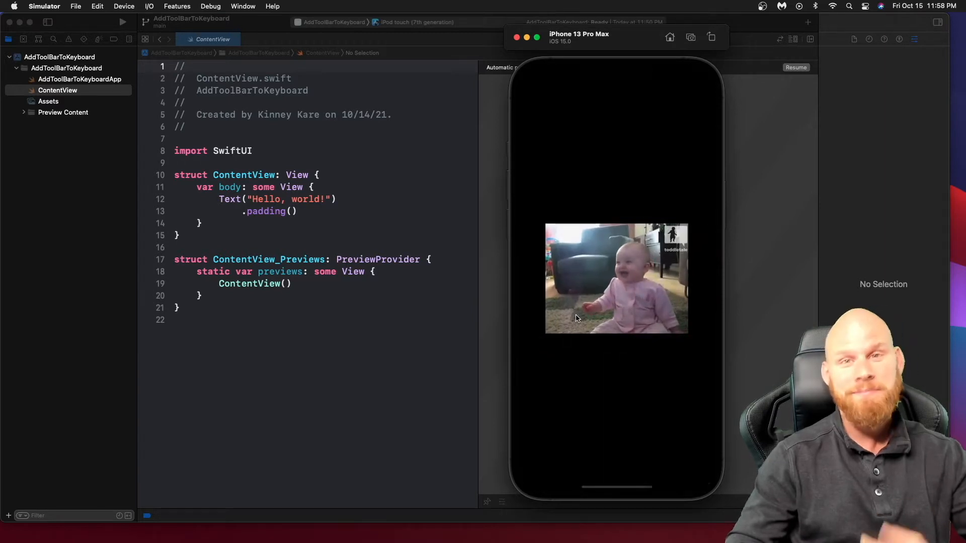
click(616, 279)
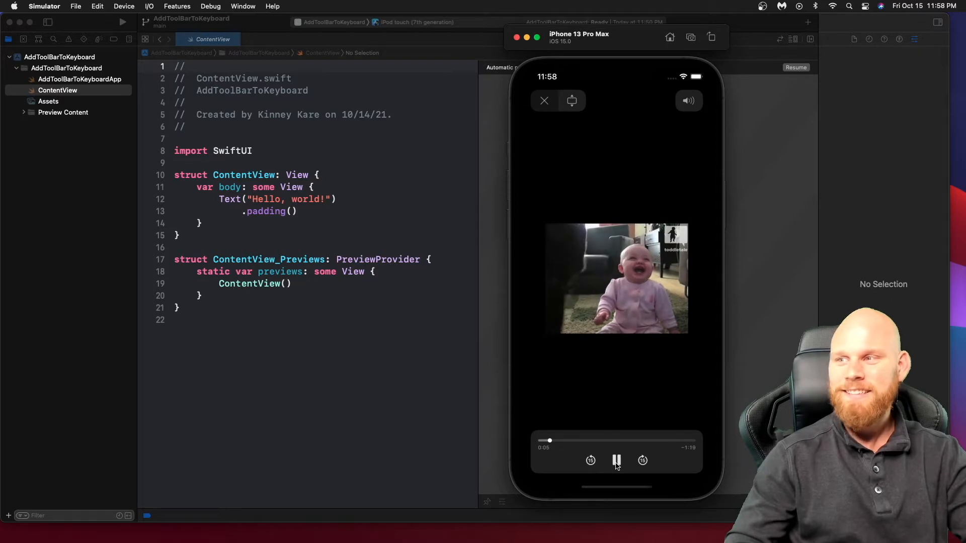
click(616, 459)
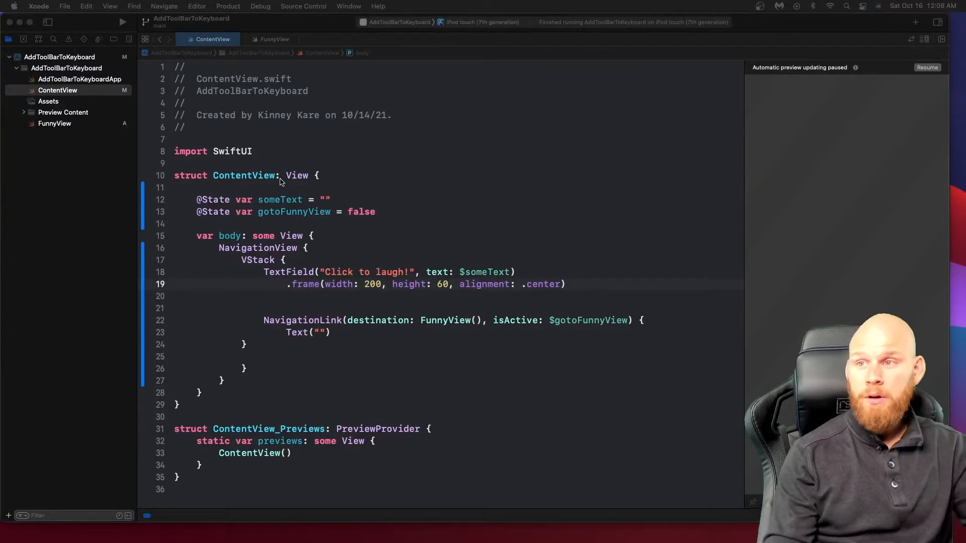
mouse_move(276, 199)
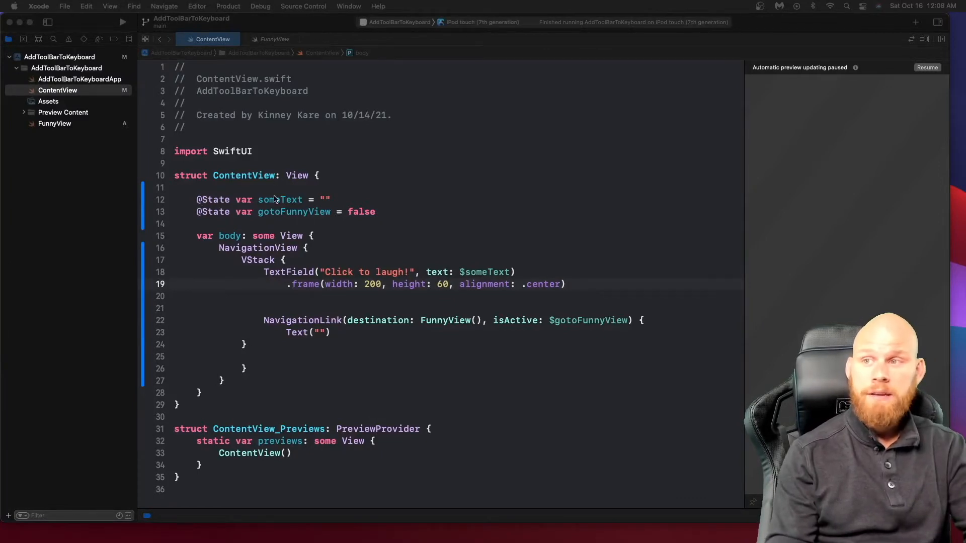
Navigate from the NavigationLink's FunnyView destination to the FunnyView.swift file
double_click(279, 199)
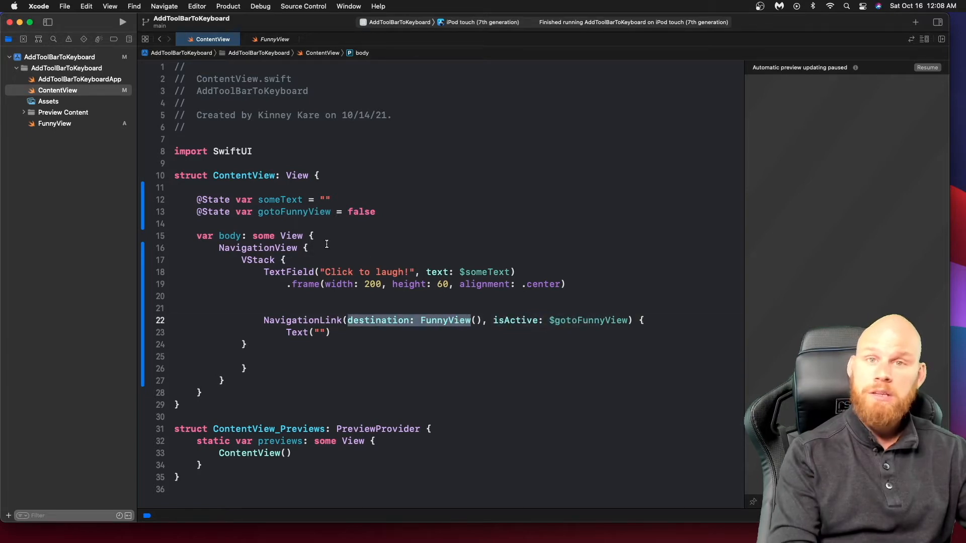
mouse_move(273, 314)
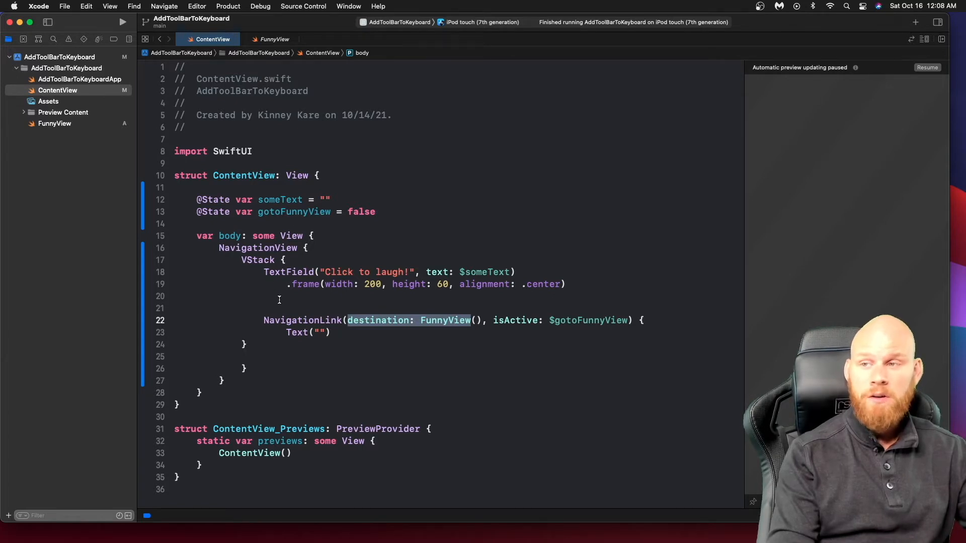
click(54, 123)
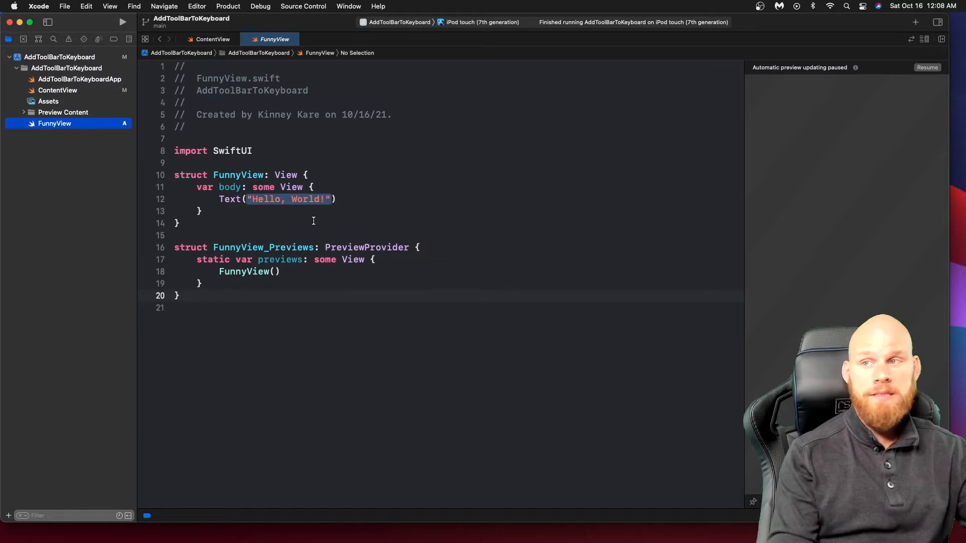
mouse_move(203, 180)
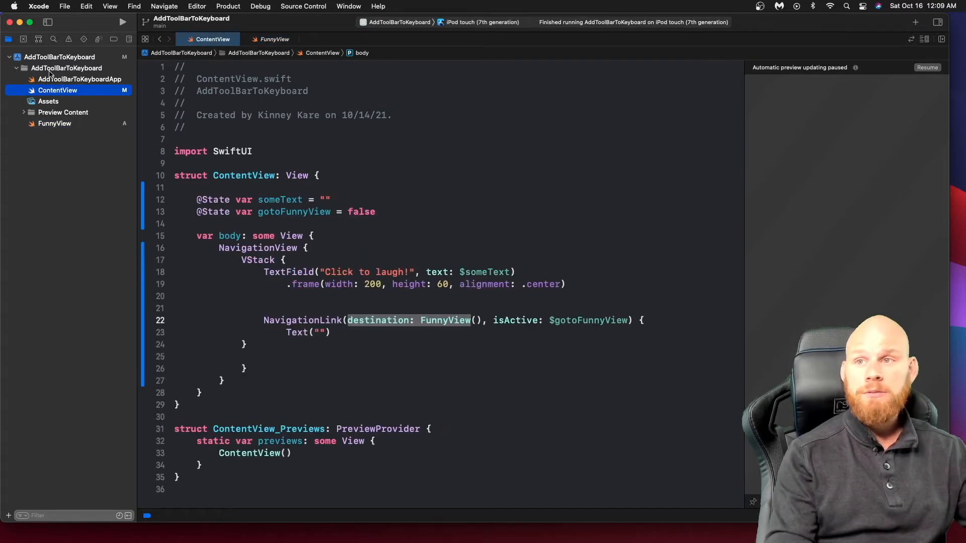
Create a new Swift file named VideoView in the project group
right_click(58, 89)
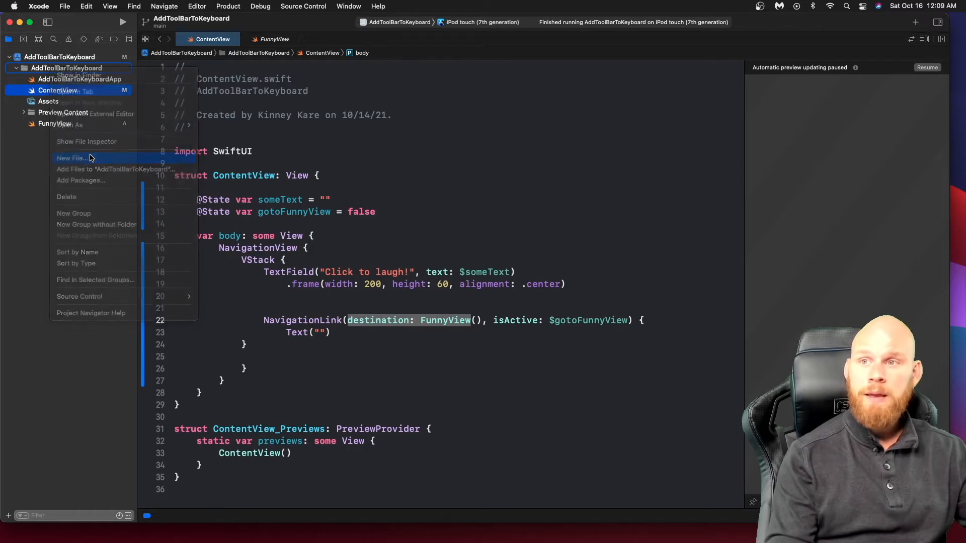
click(71, 158)
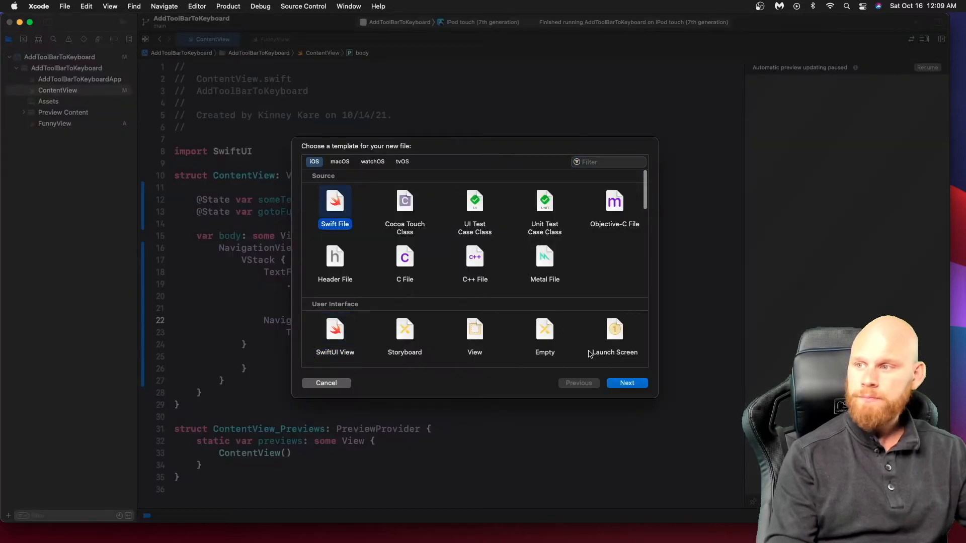
click(627, 383)
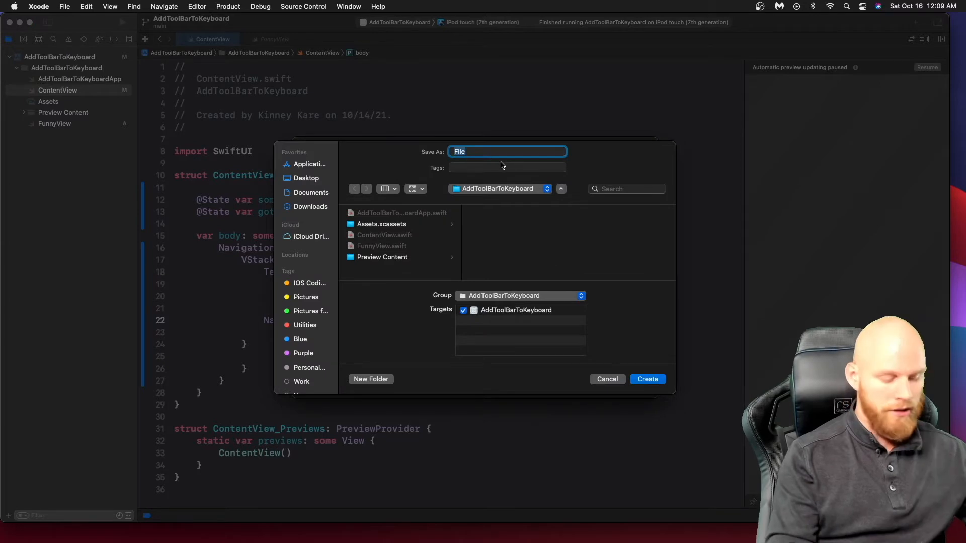
text(VideoB)
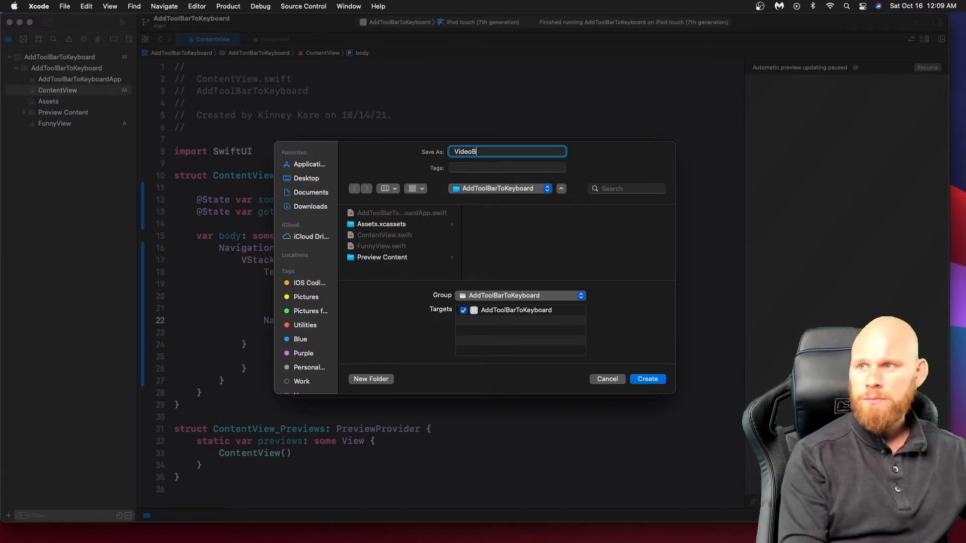
text(View)
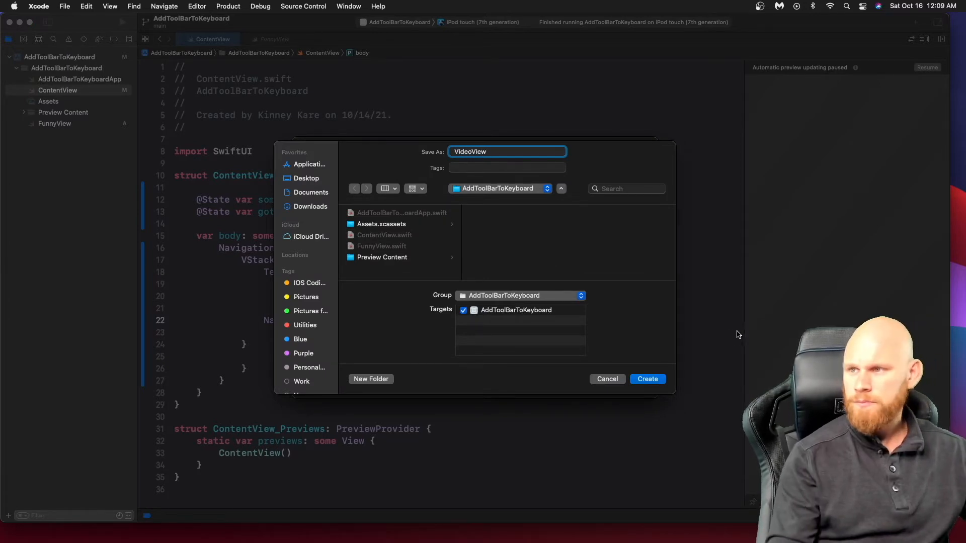
click(647, 379)
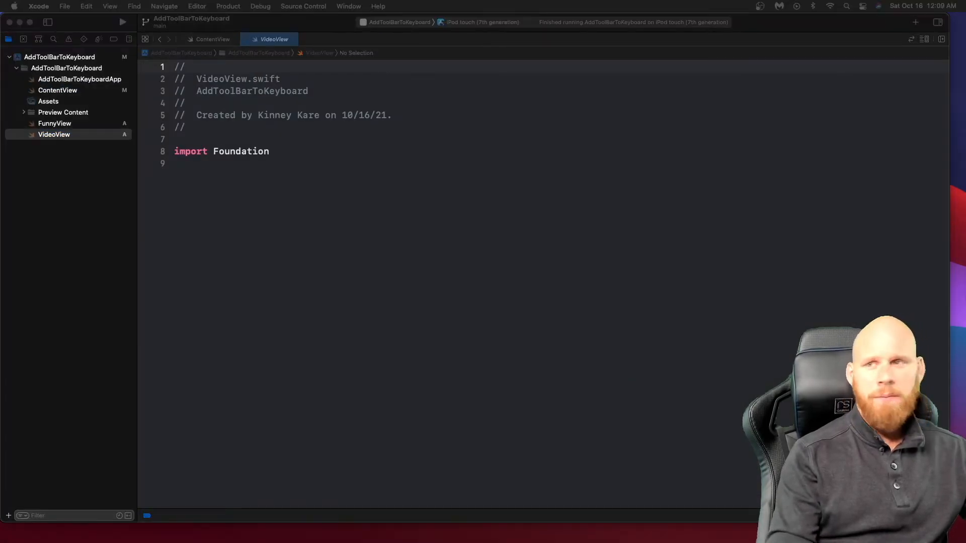
Replace the Foundation import with SwiftUI and WebKit imports
double_click(240, 151)
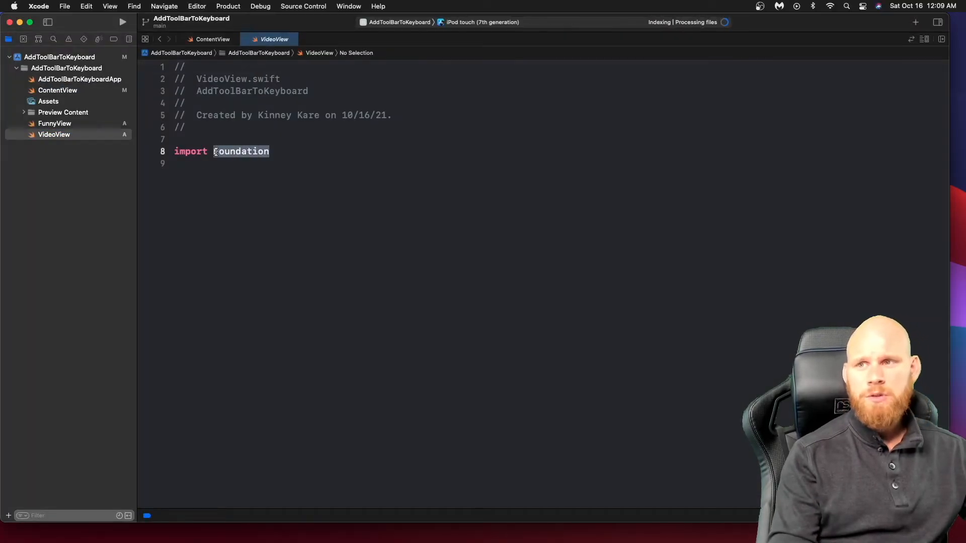
text(SwiftUI)
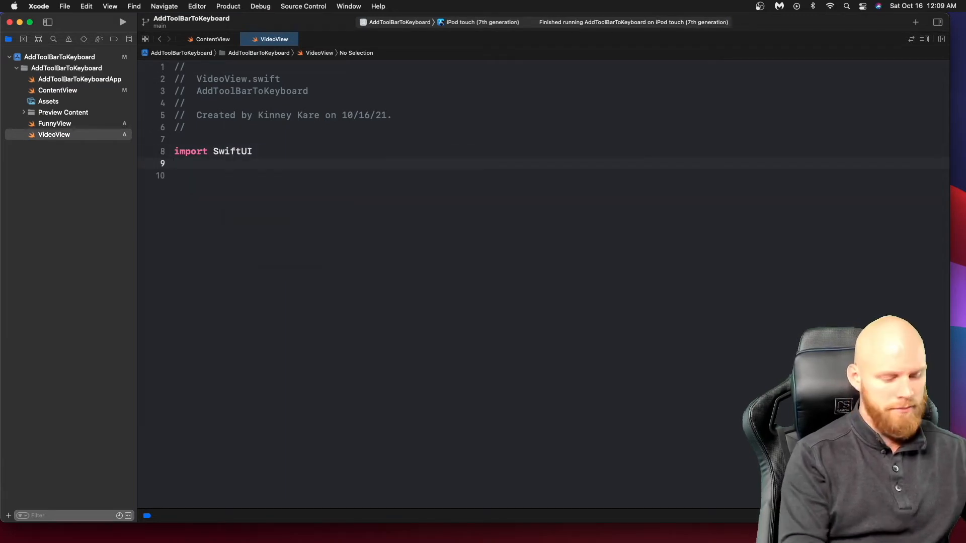
text(import)
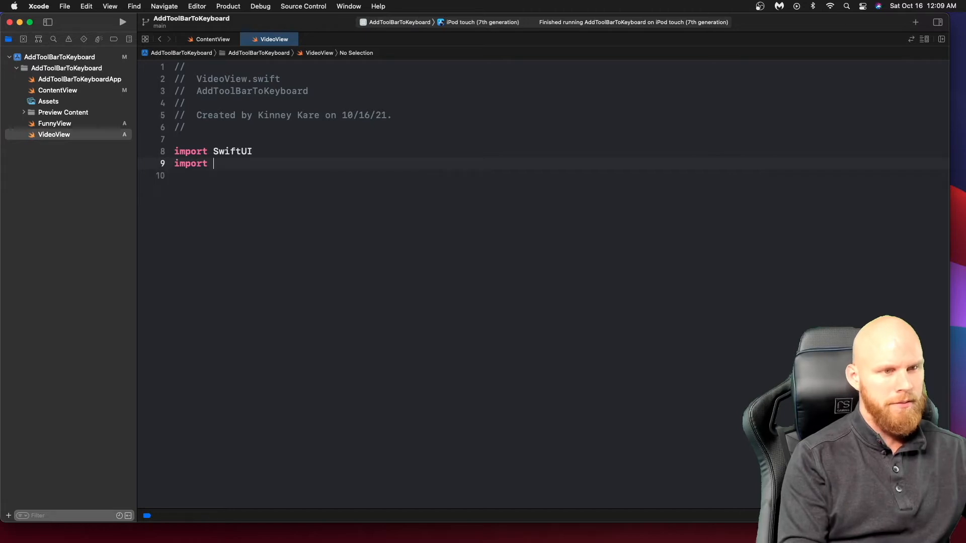
text(WebKit)
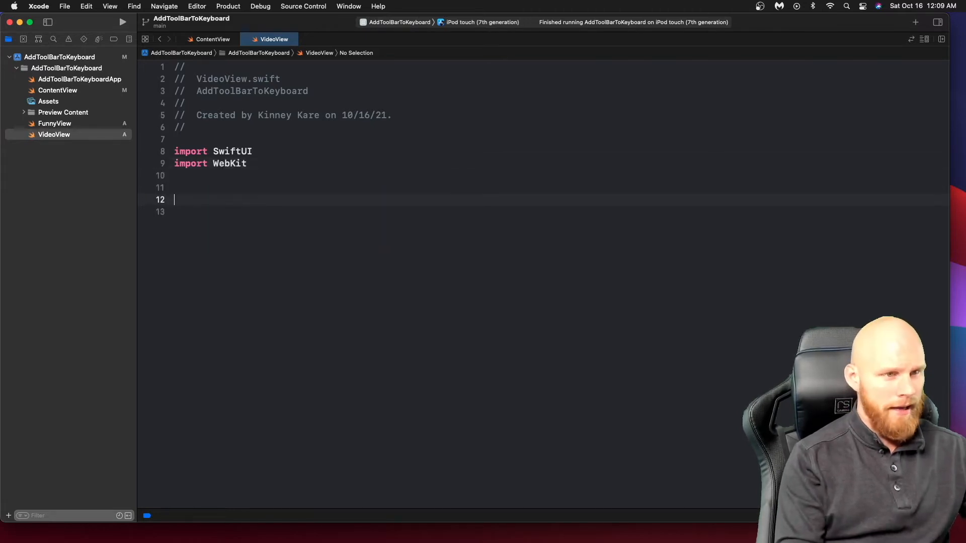
Declare an empty struct VideoView conforming to UIViewRepresentable
text(struct)
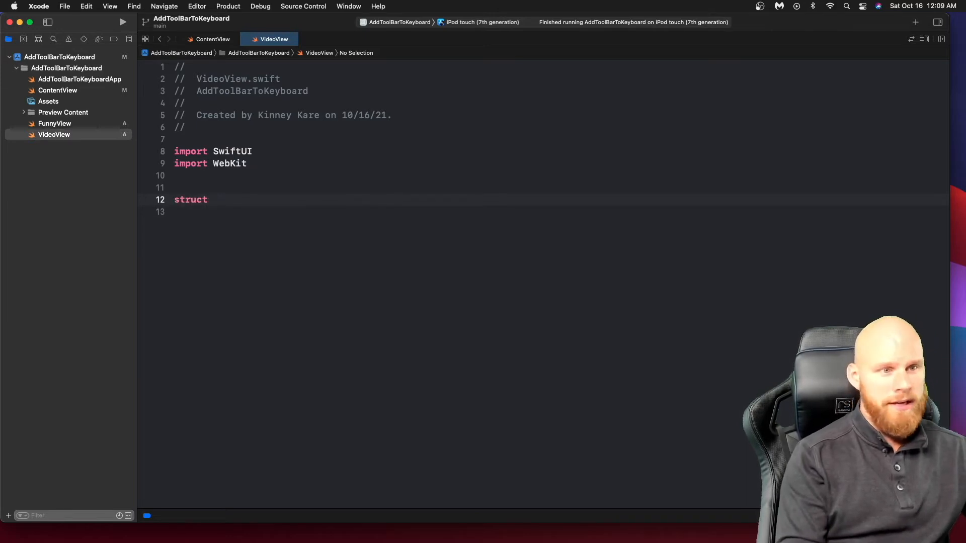
text(Viewdeo)
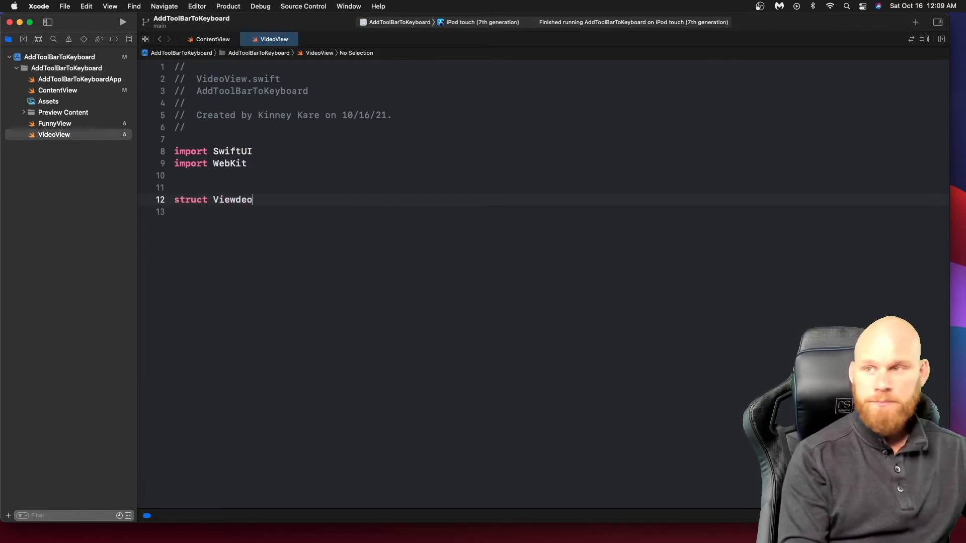
key(Backspace)
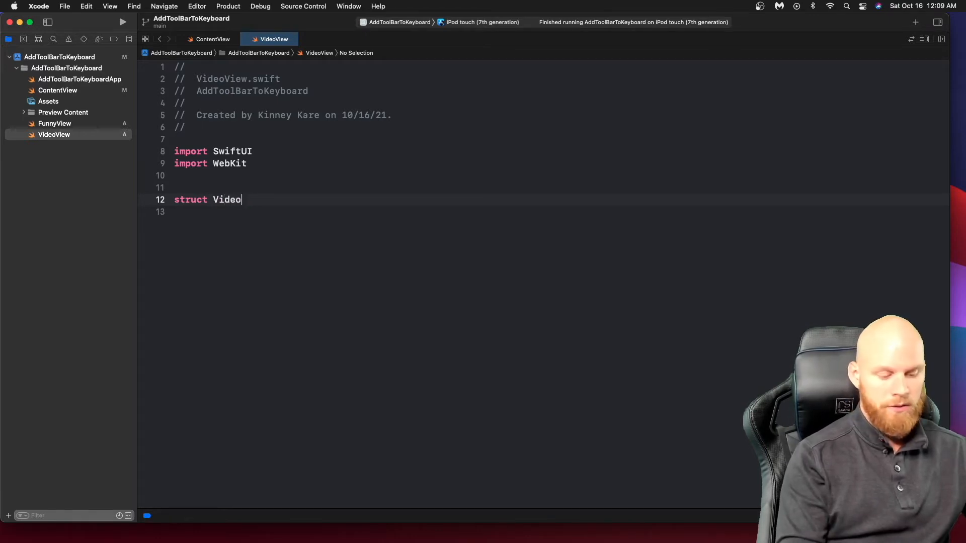
text(View)
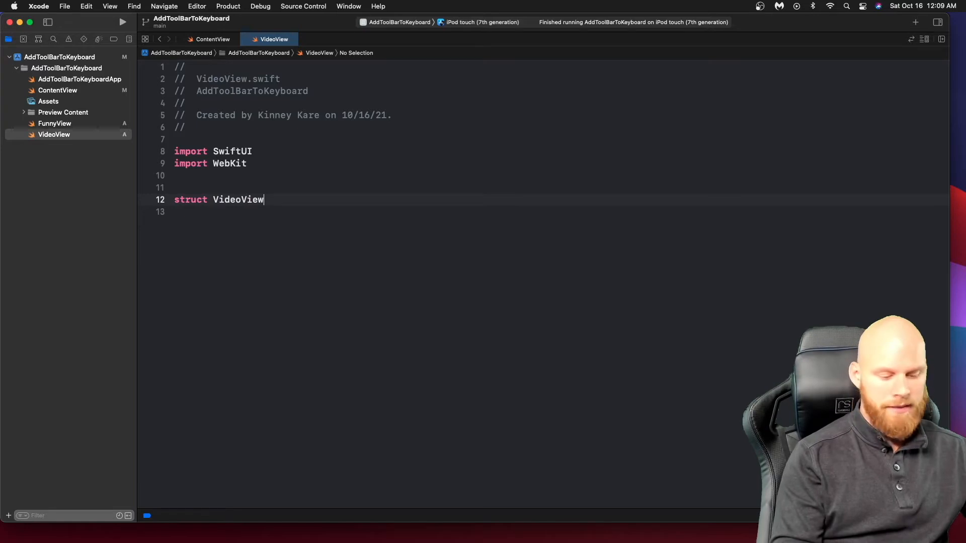
text(: U)
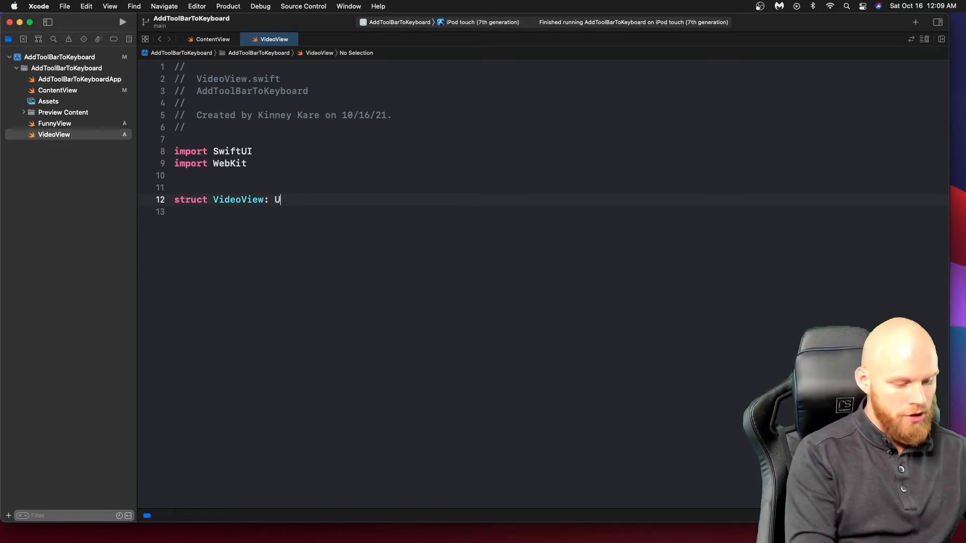
text(U)
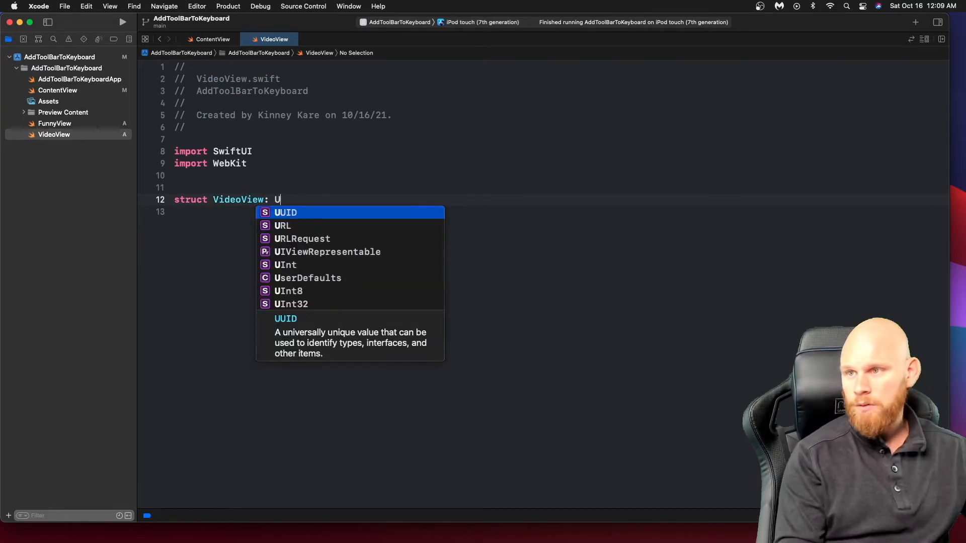
text(IViewRepresentable {)
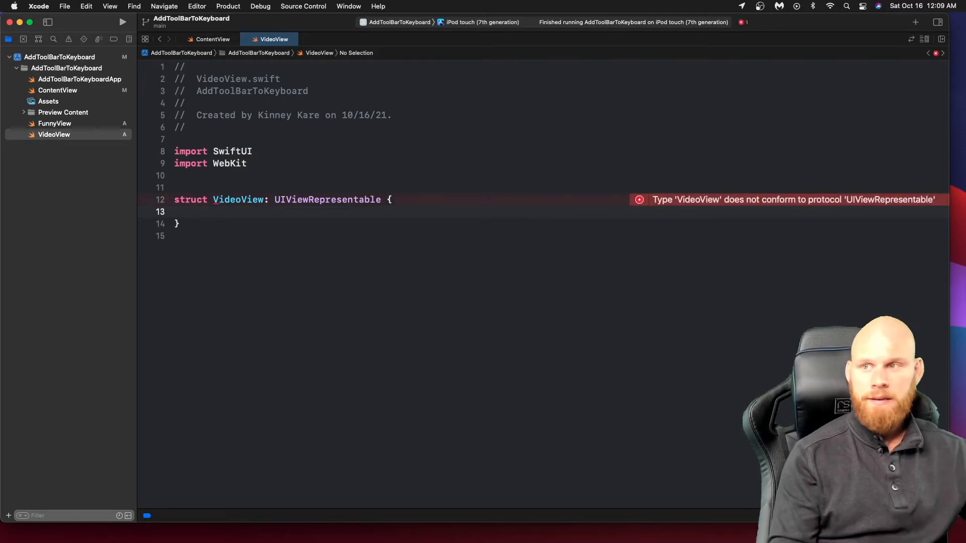
Write makeUIView(context:) returning a WKWebView
key(return)
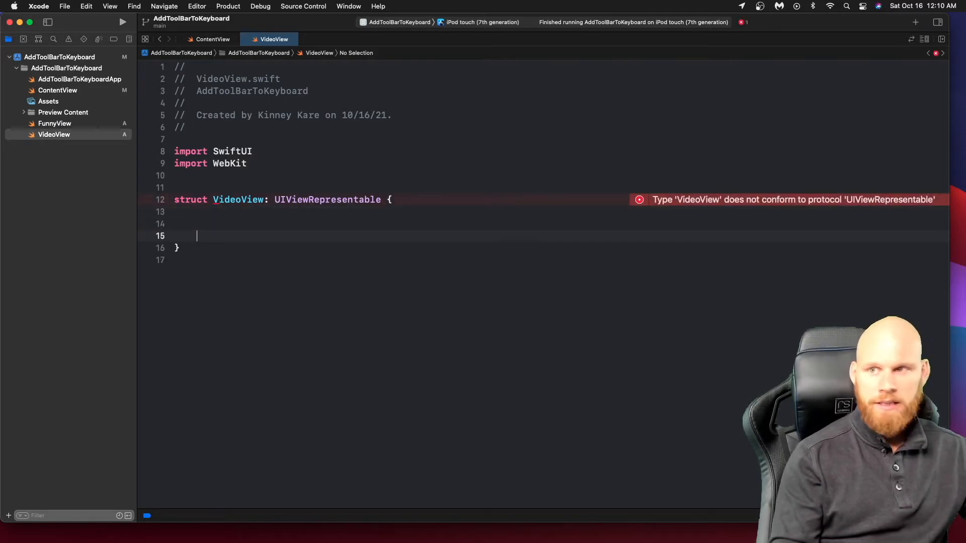
text(func)
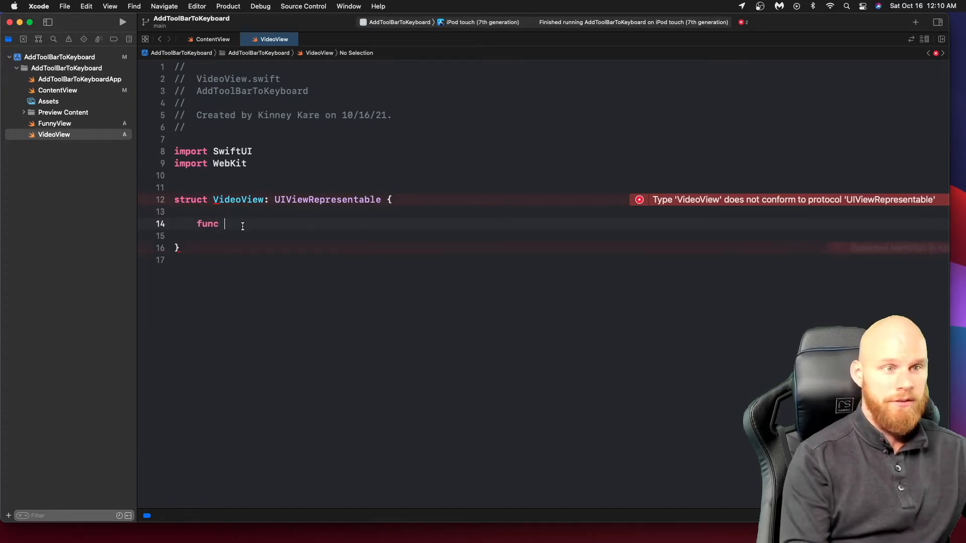
text(makeUIView(context: Context) -> some UIView {)
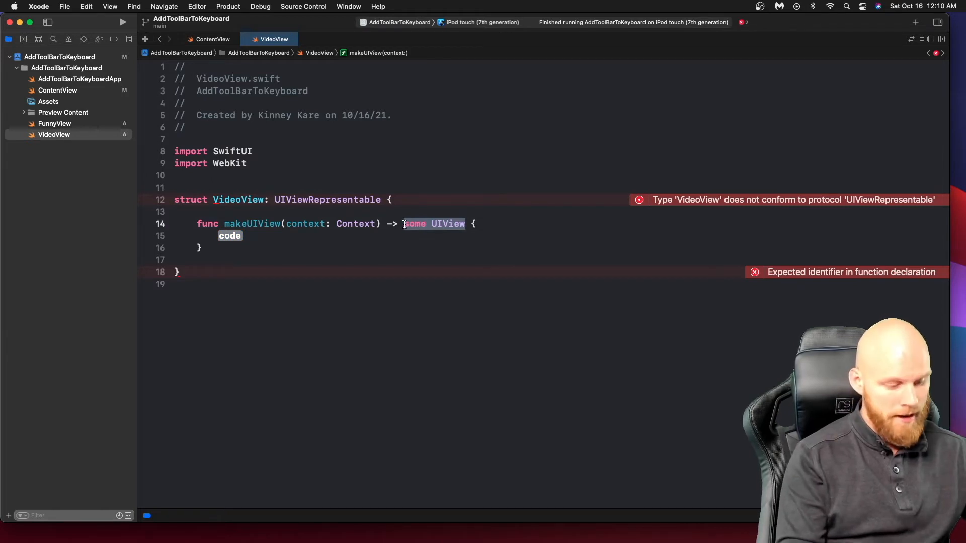
text(WKWeb)
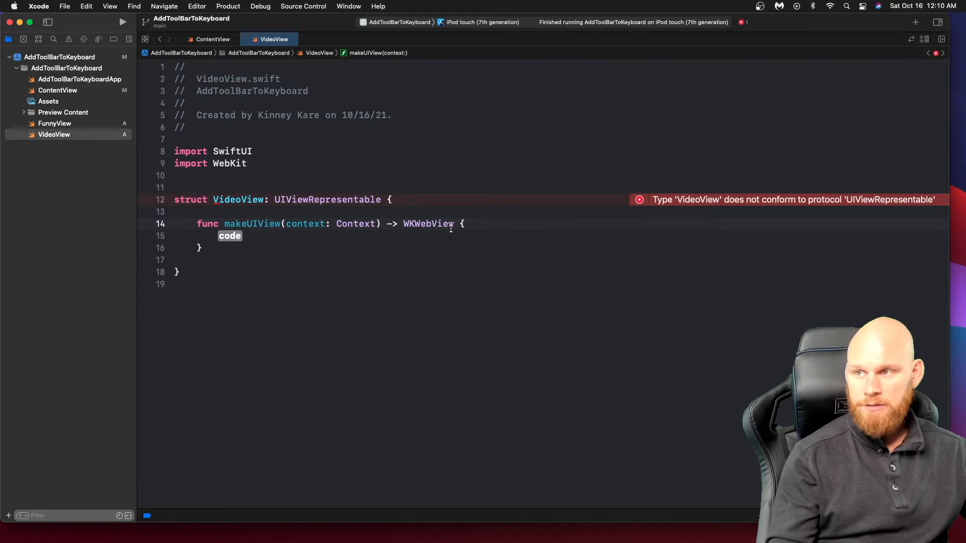
text(re)
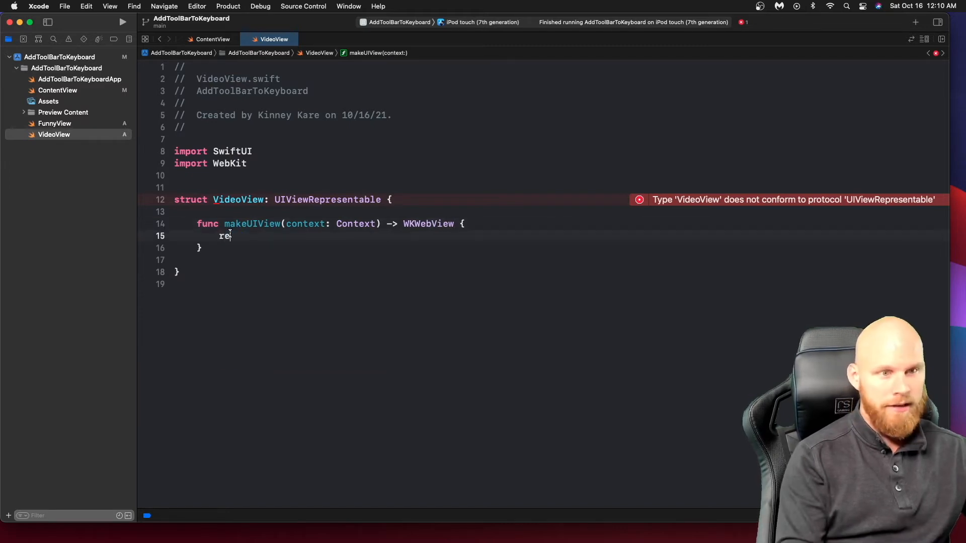
text(turn)
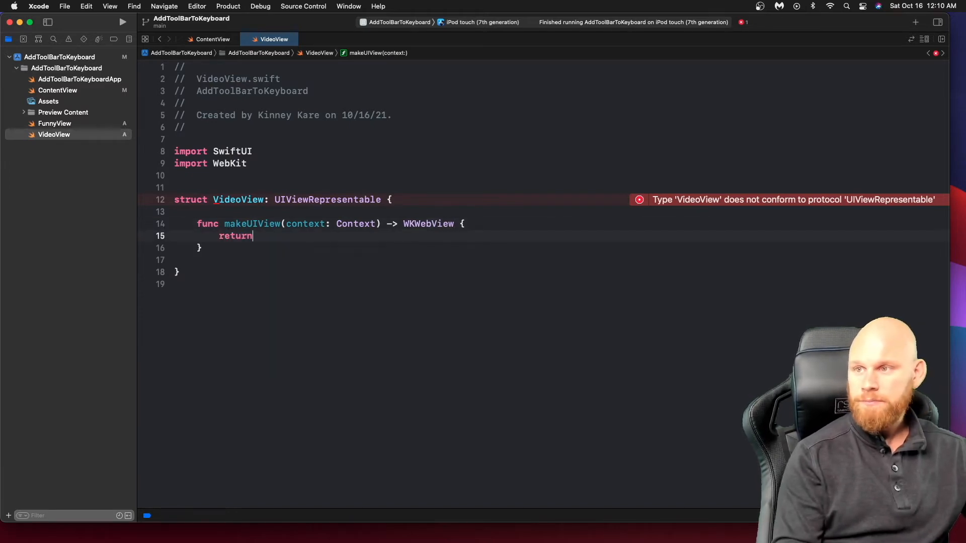
text(WKWebView)
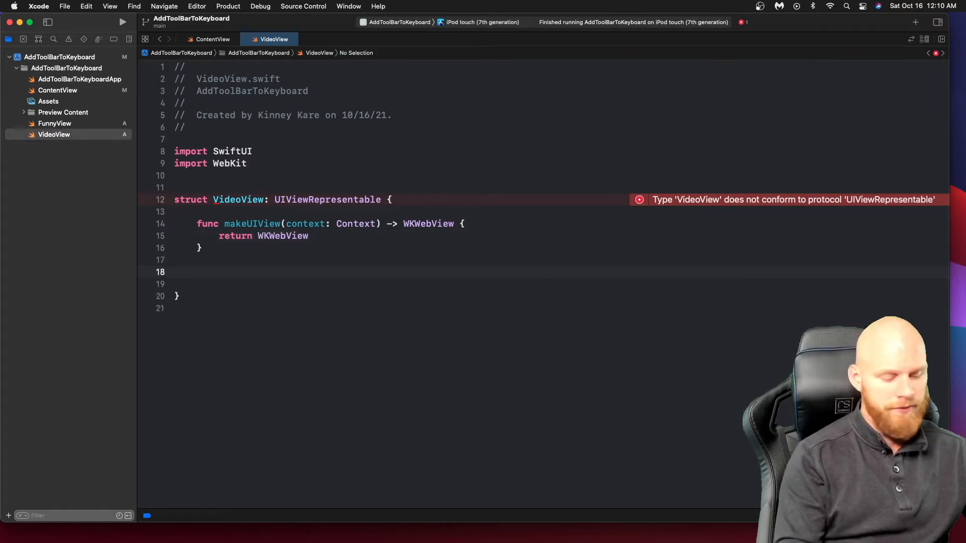
Add updateUIView and start 'guard let youtubeURL = URL(' inside it
text(func updateUIView(_ uiView: WKWebView, context: Context) {)
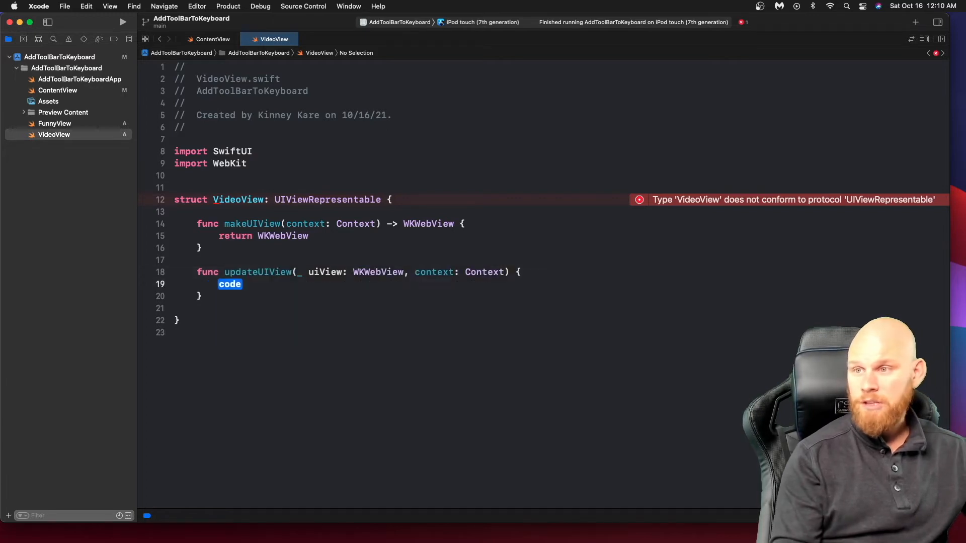
click(230, 284)
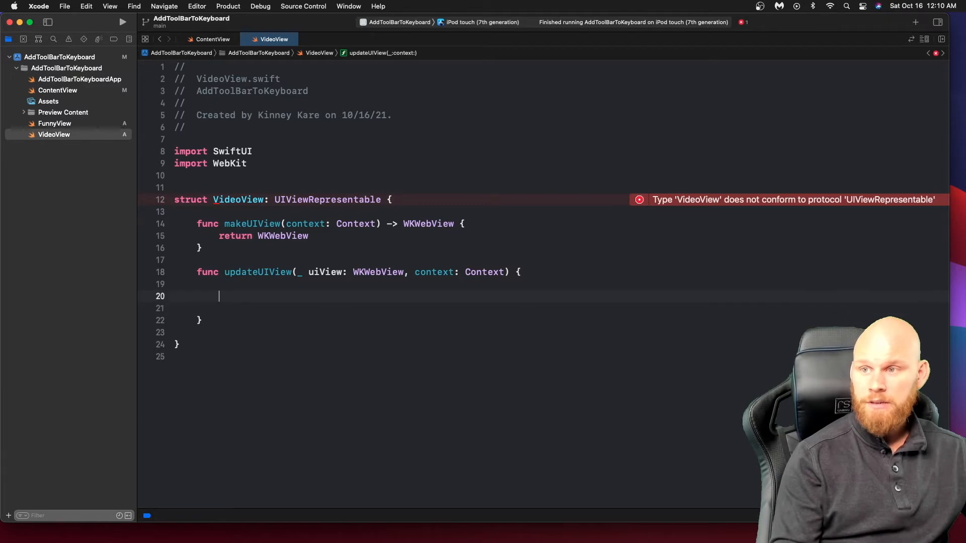
text(guard)
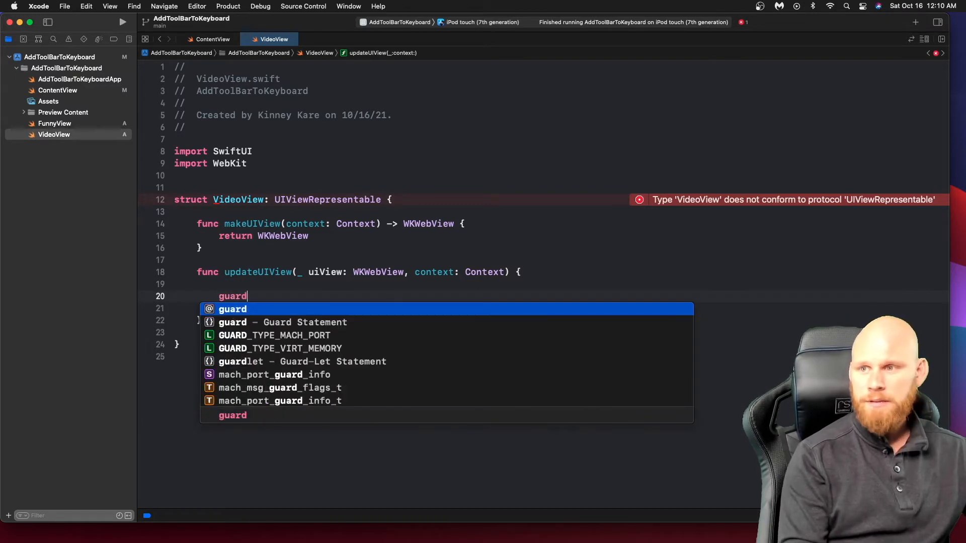
text(let)
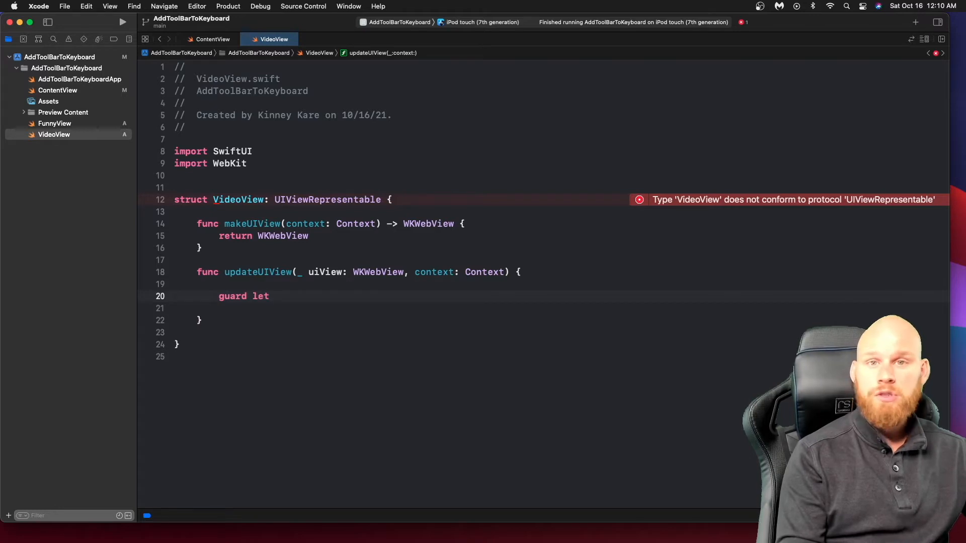
text(youtu)
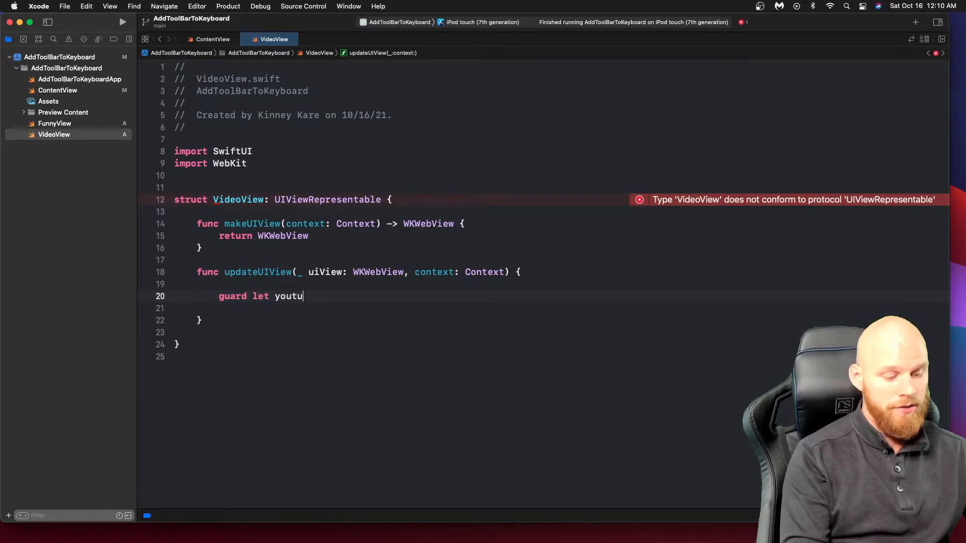
text(beURL =)
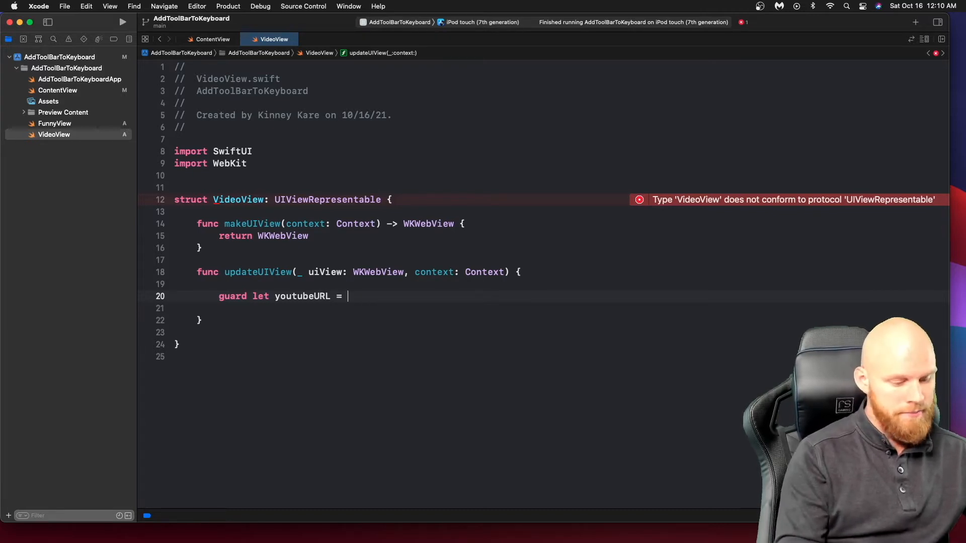
text(URL(string: String)
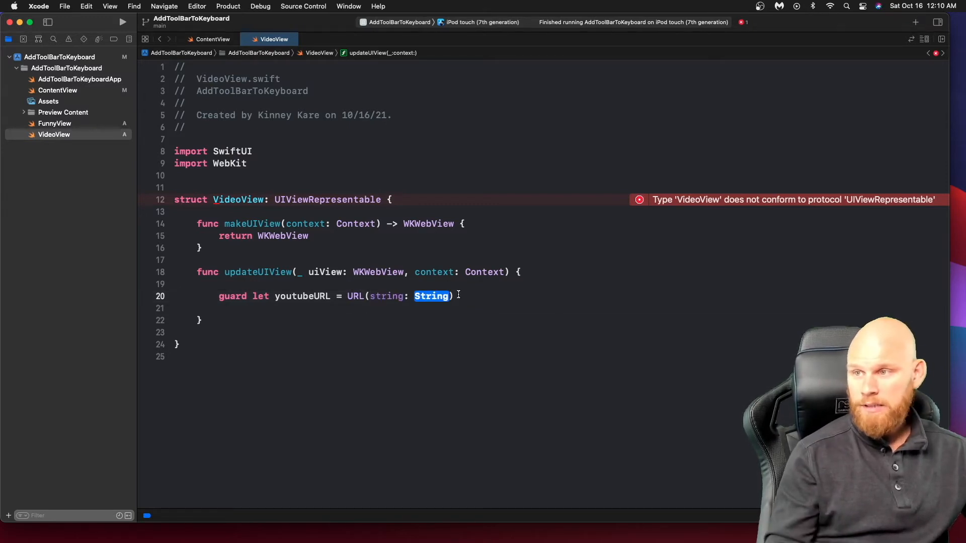
text("")
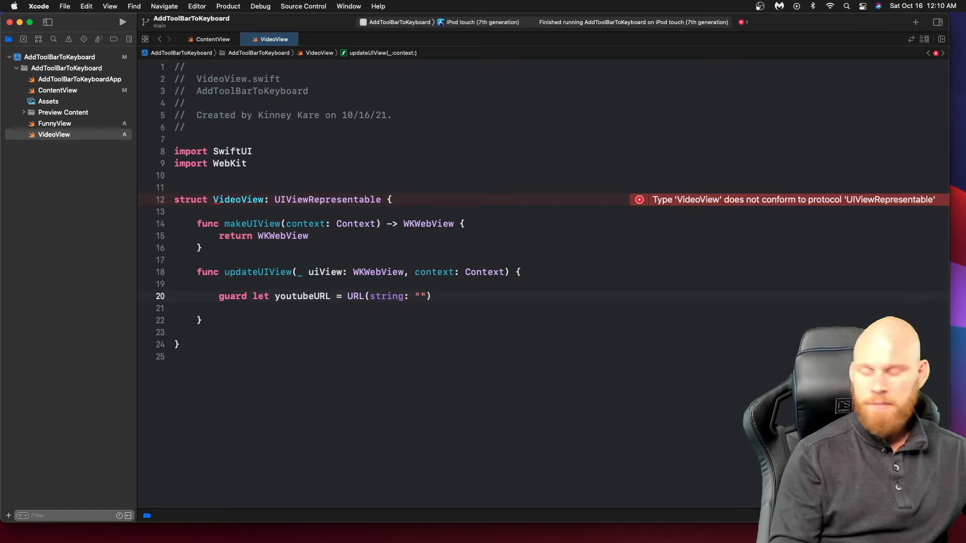
text(https)
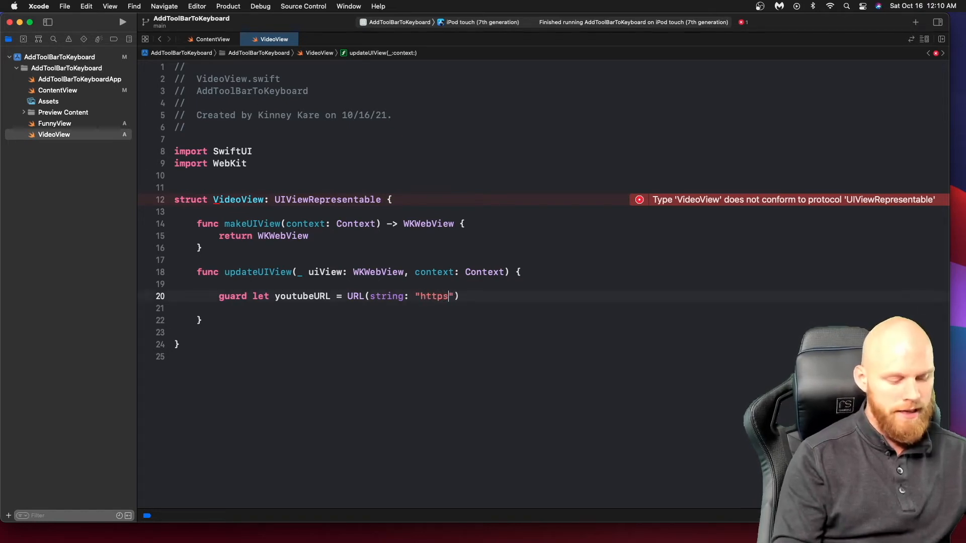
text(://)
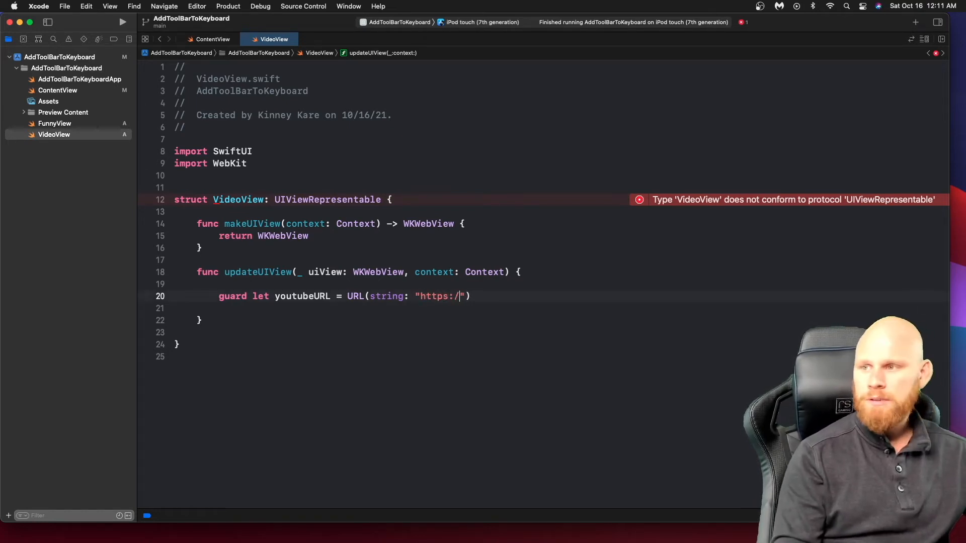
text(/www.)
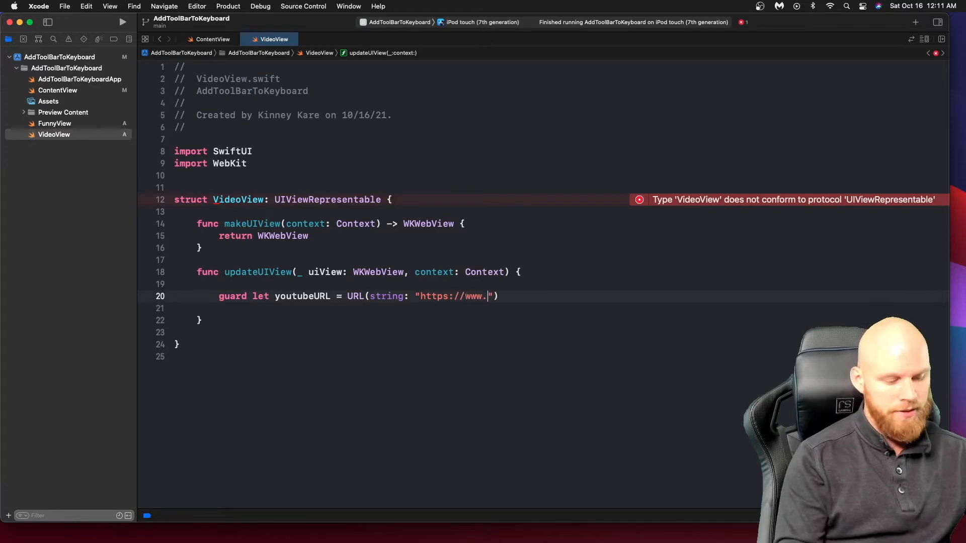
text(youtube.c)
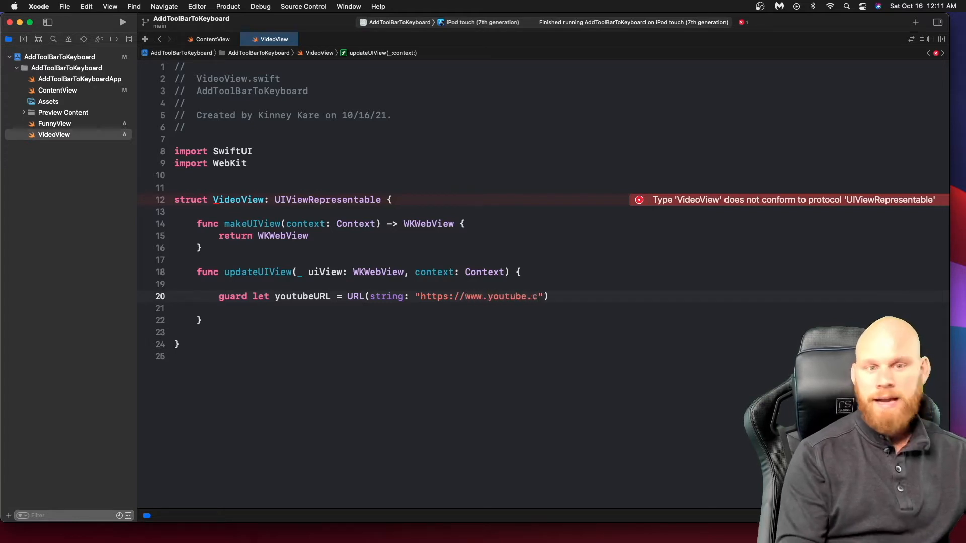
text(om/.)
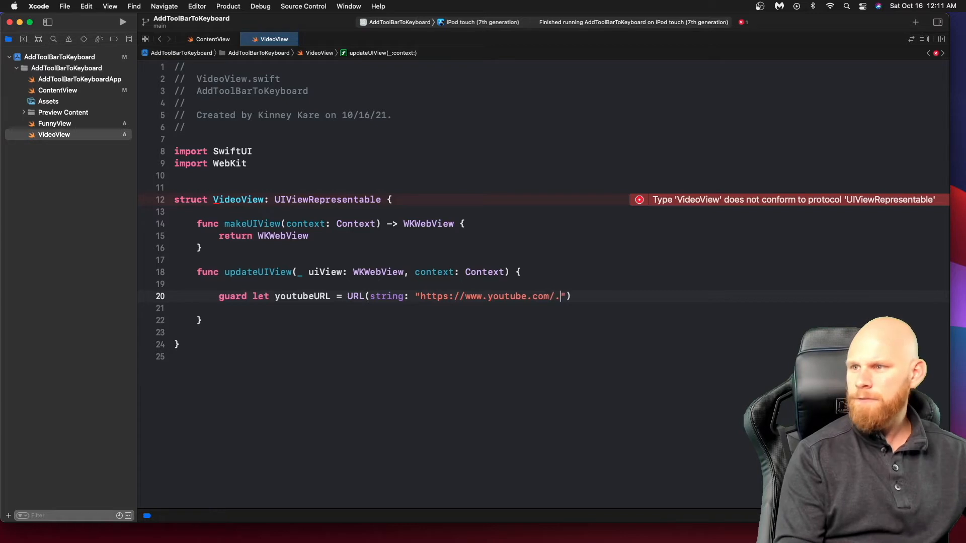
text(embed)
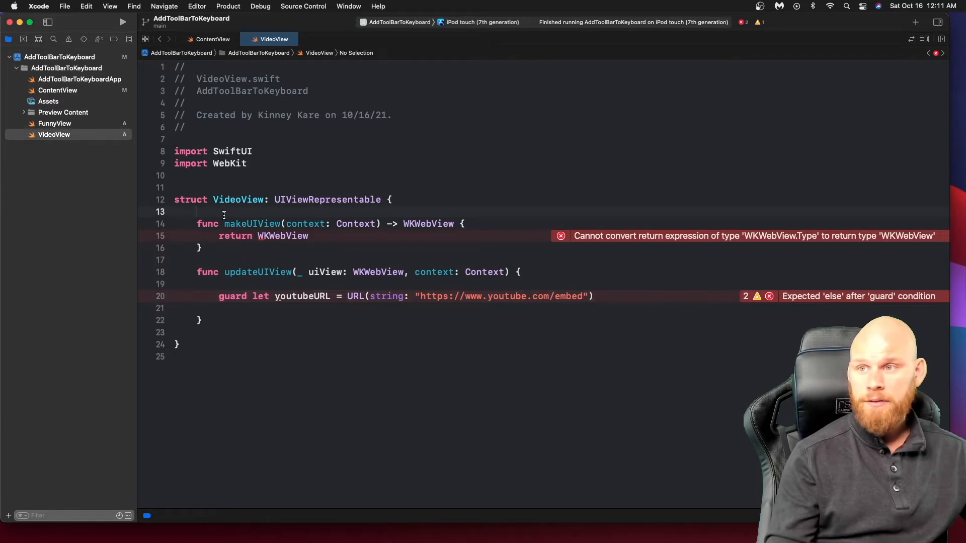
Declare a 'let urlId: String' property above makeUIView
key(Return)
text(let)
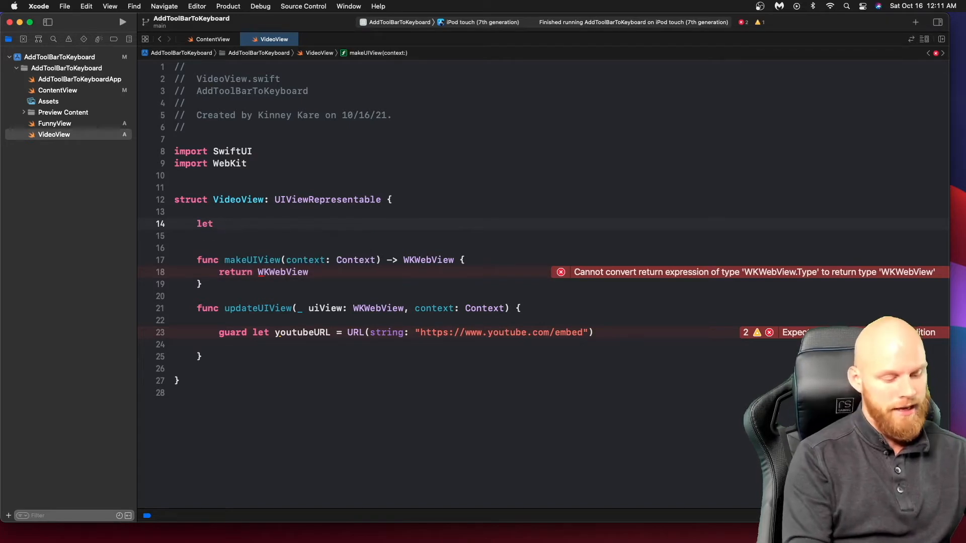
text(urlId)
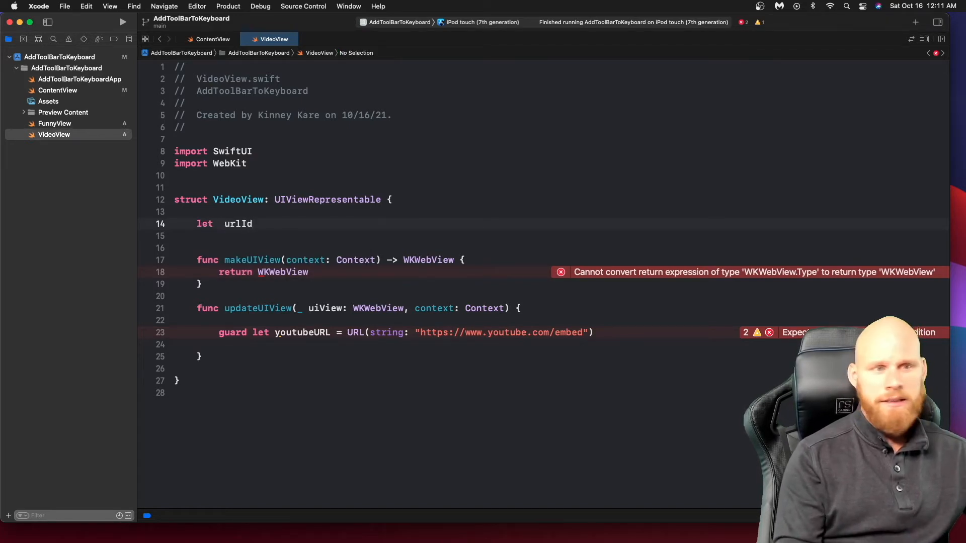
text(: String)
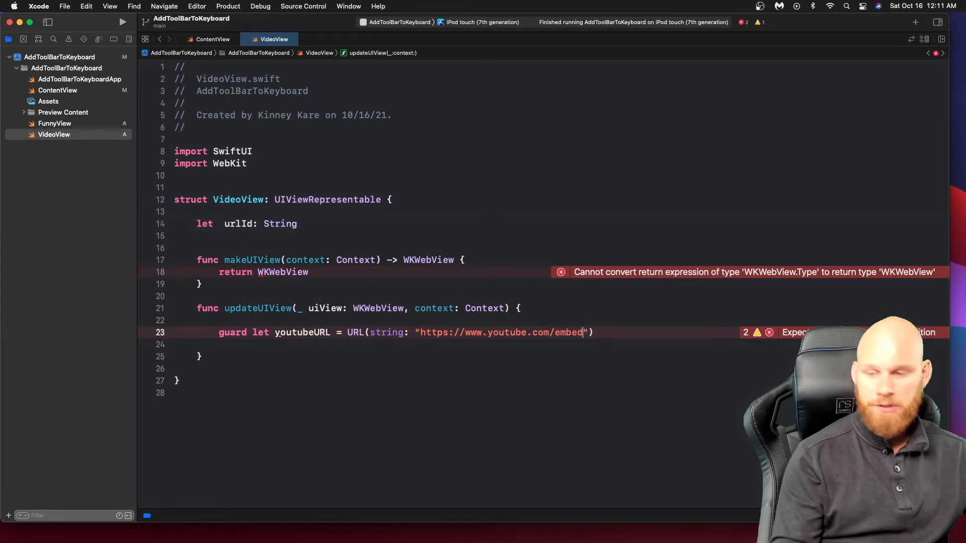
Interpolate \(urlId) into the embed URL and add 'else { return }' to the guard
text(())
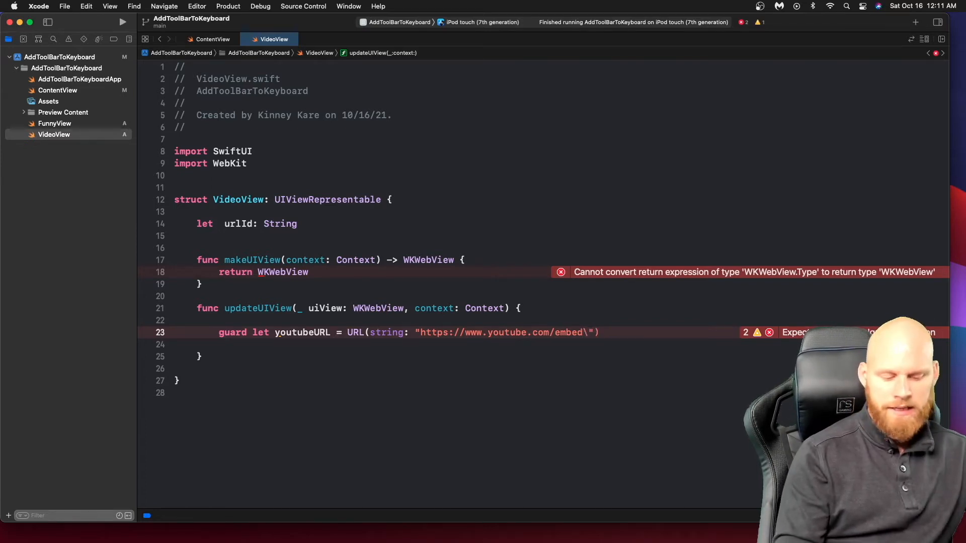
text(())
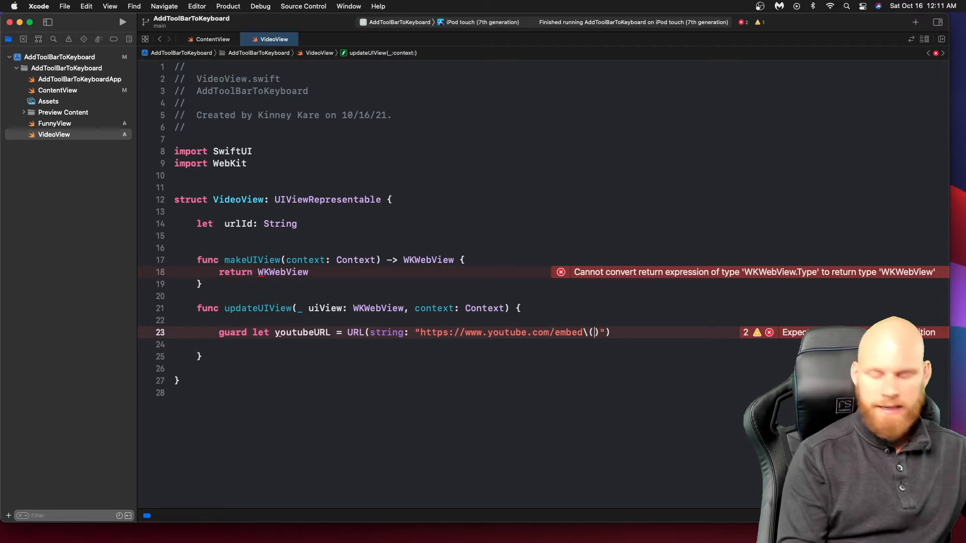
text(url)
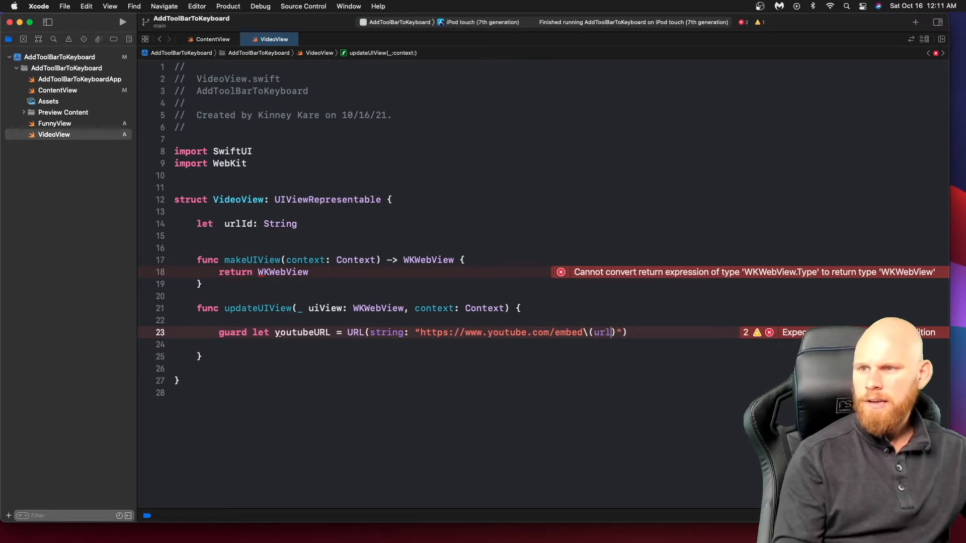
text(Id)
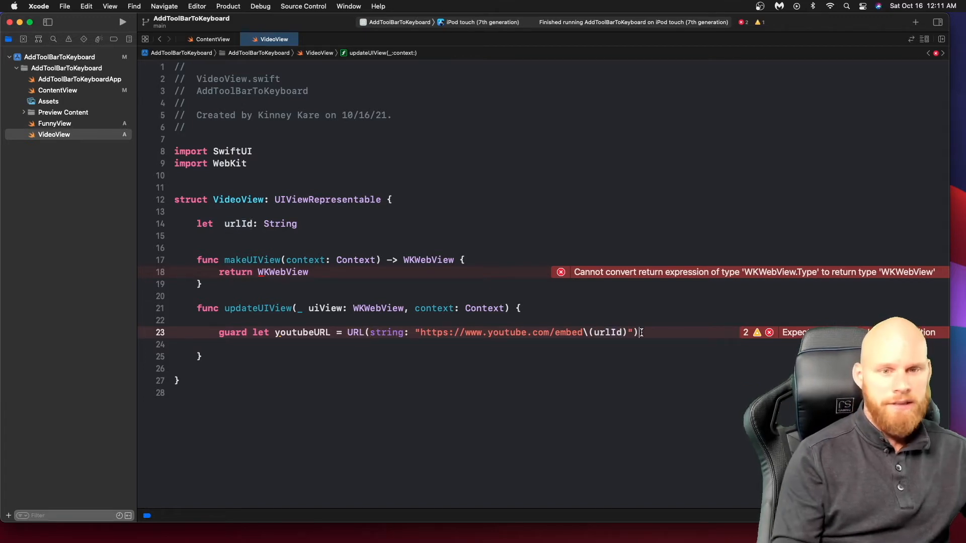
text(else)
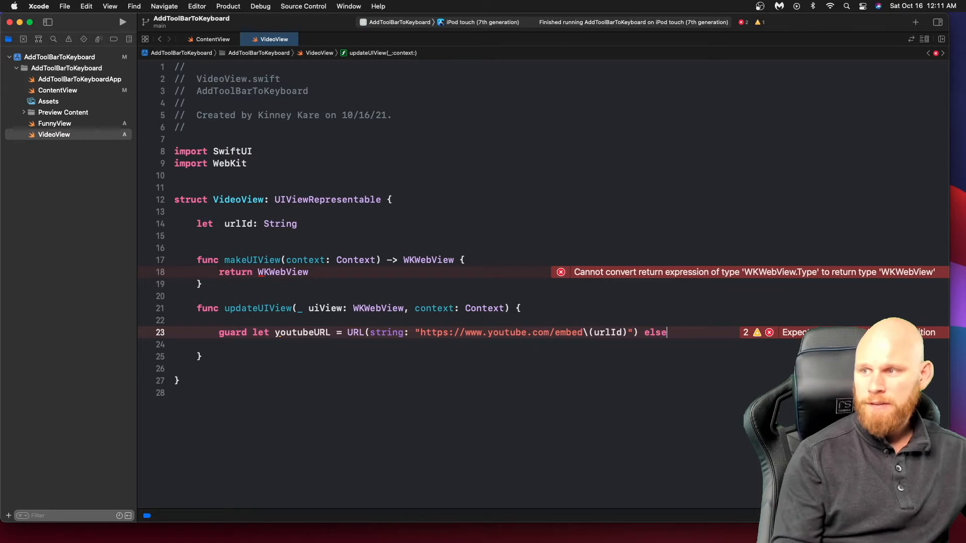
text({)
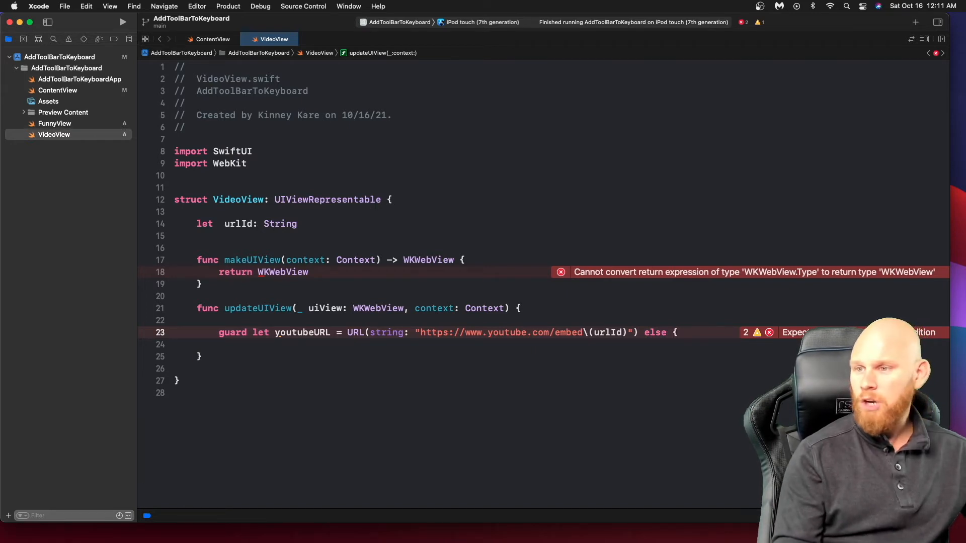
text(return)
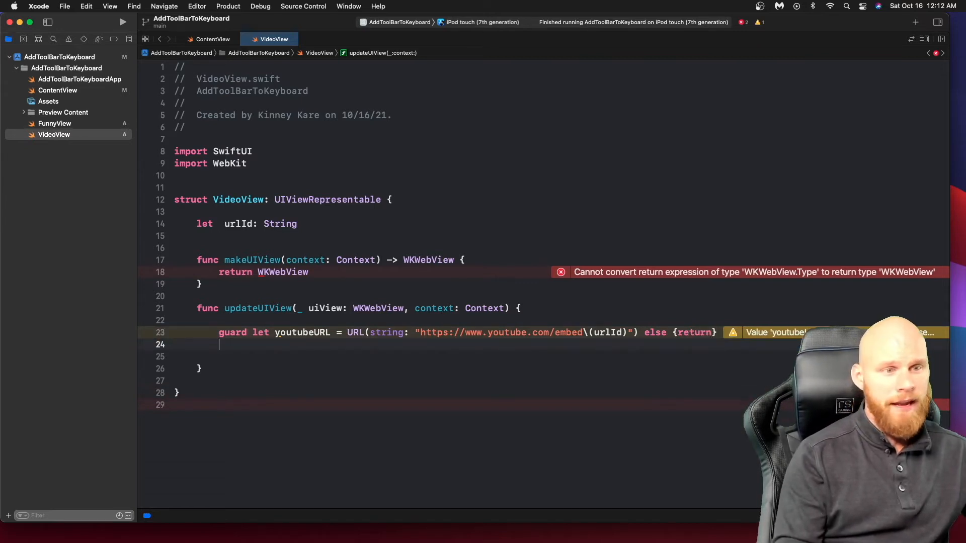
Set uiView.scrollView.isScrollEnabled to false
text(uiView)
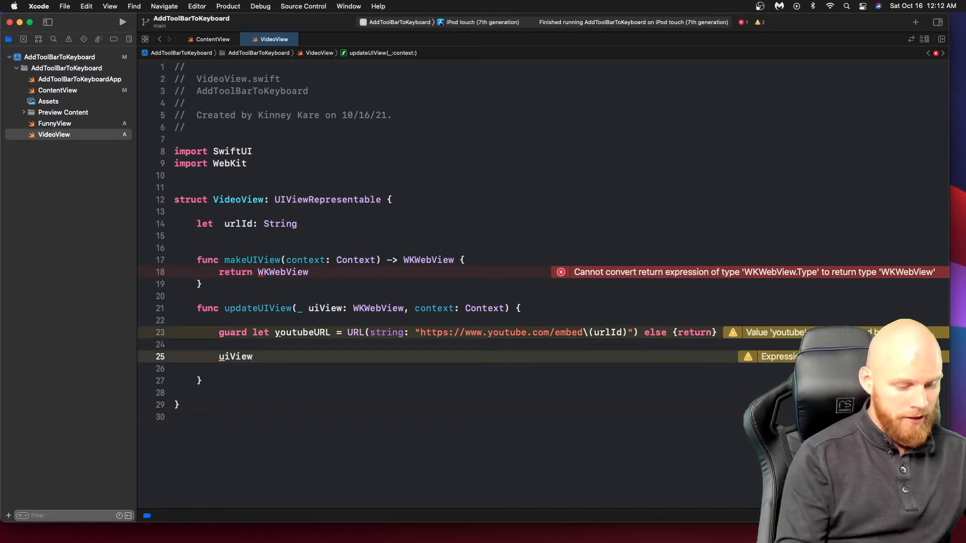
text(.scrollView)
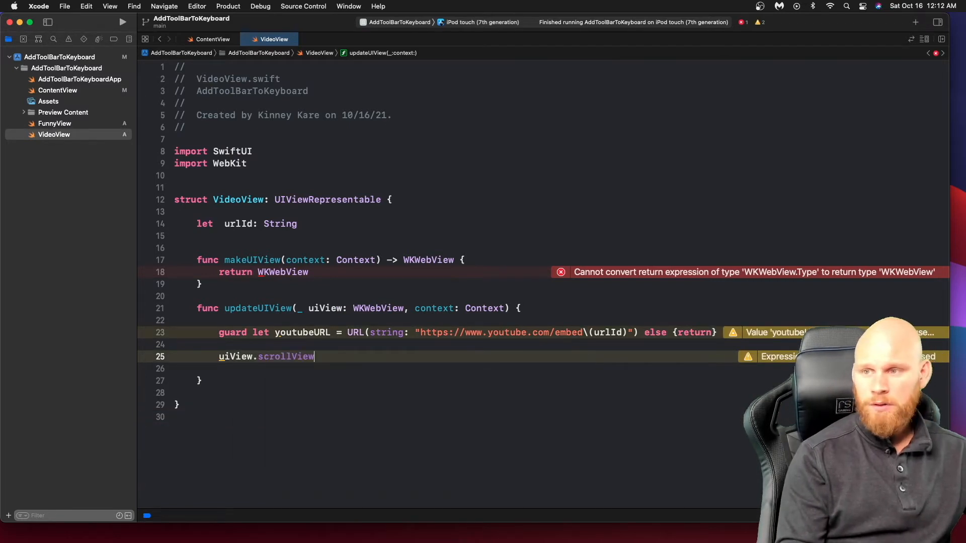
text(.isScrollEnabled =)
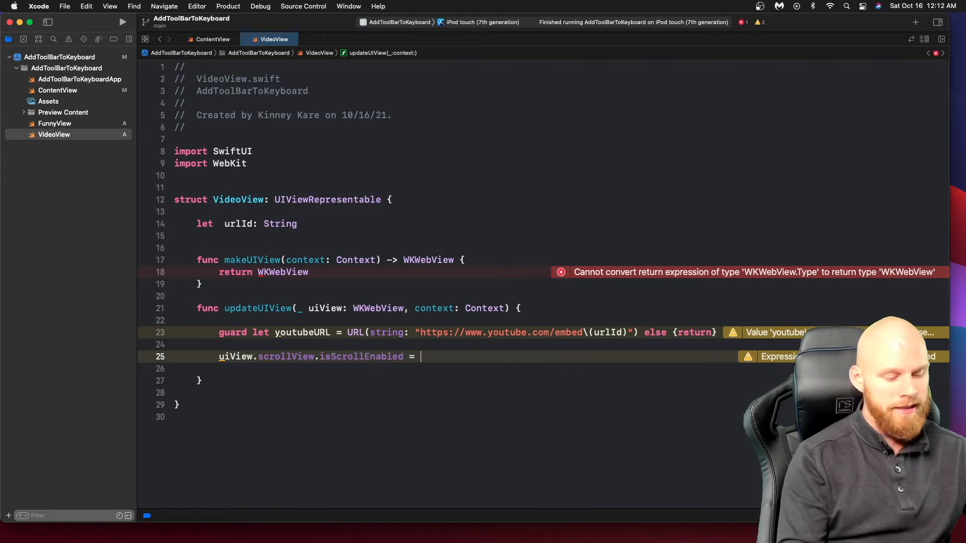
text(false)
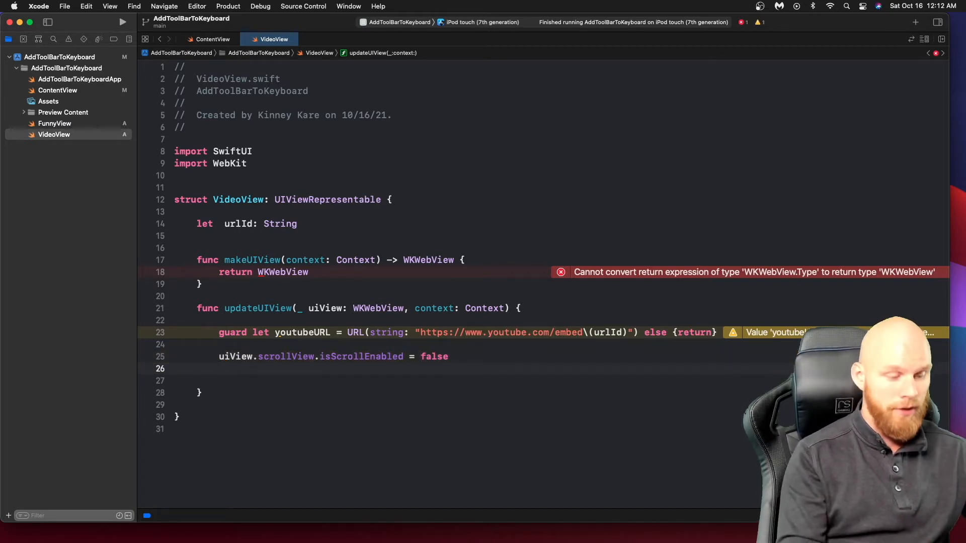
Load URLRequest(url: youtubeURL) into the web view
text(uiView)
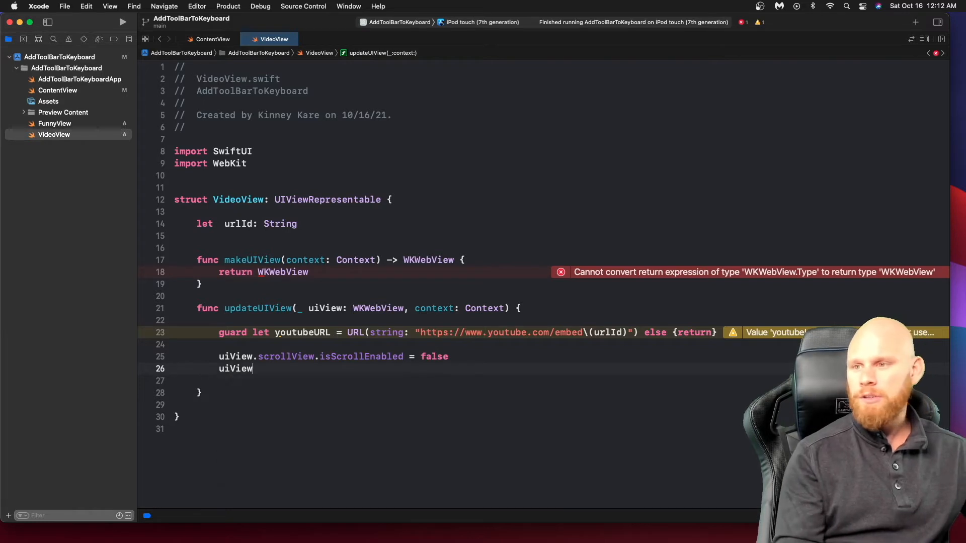
text(.le)
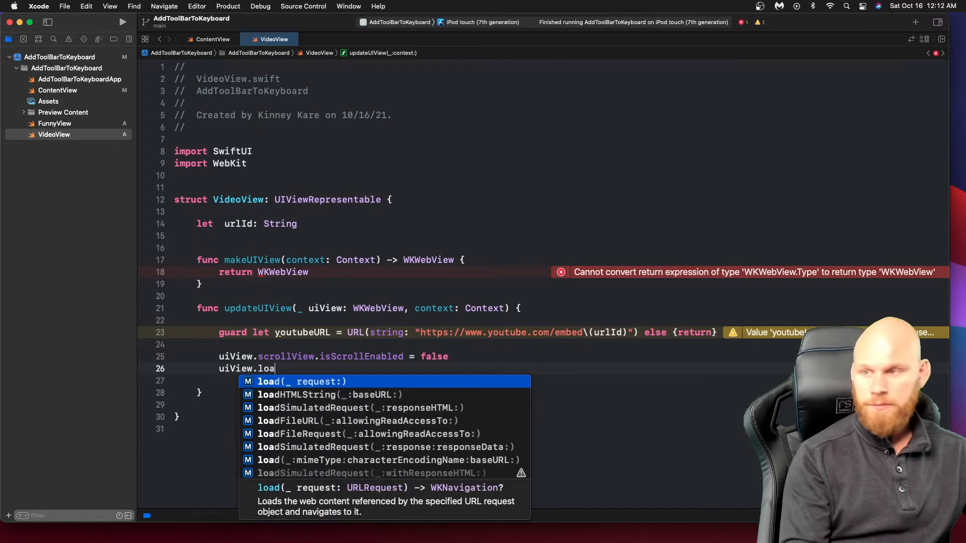
text(d()
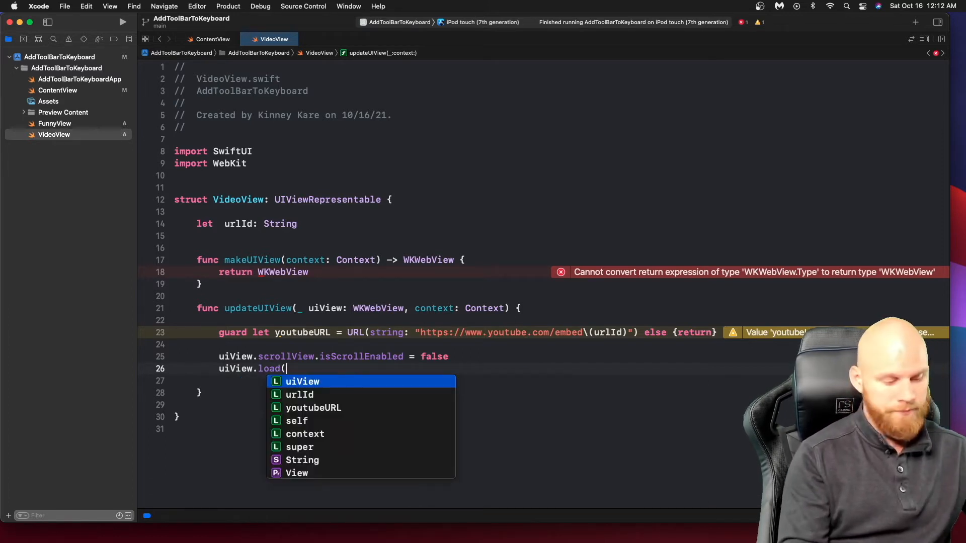
text(URLRequest))
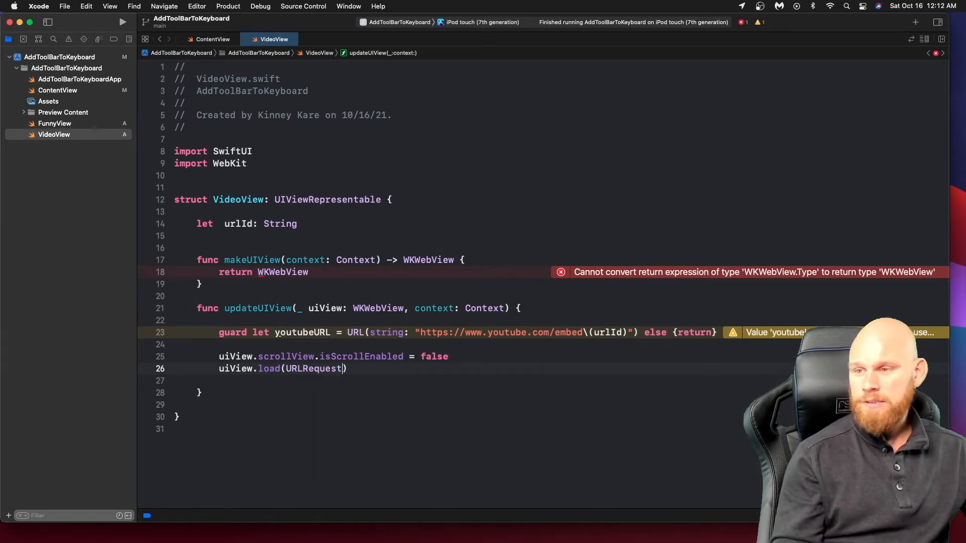
text((url: URL)
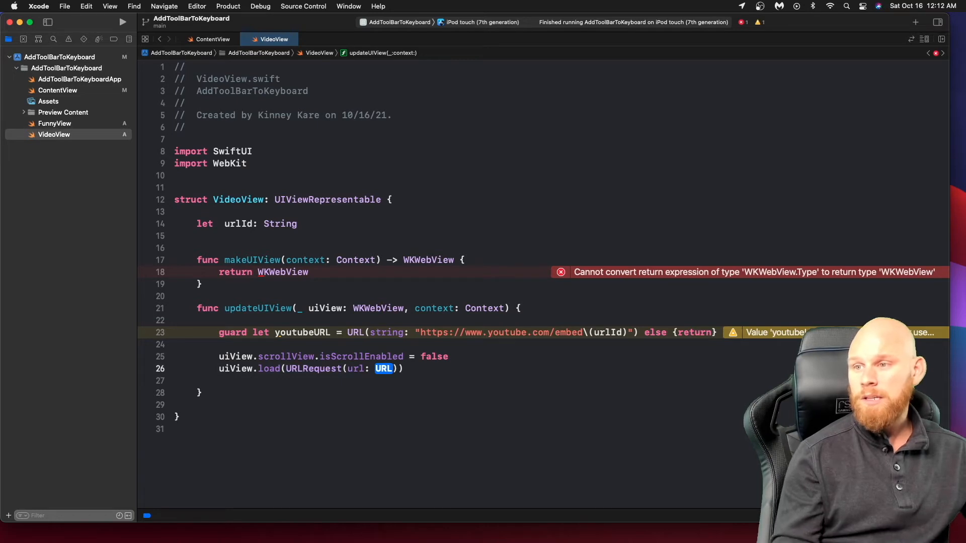
text(yo)
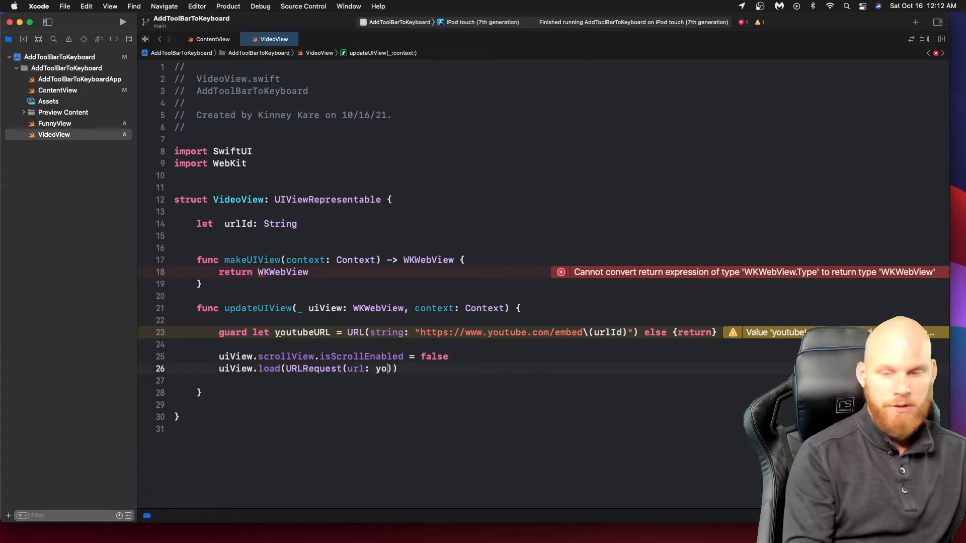
text(utubeURL)
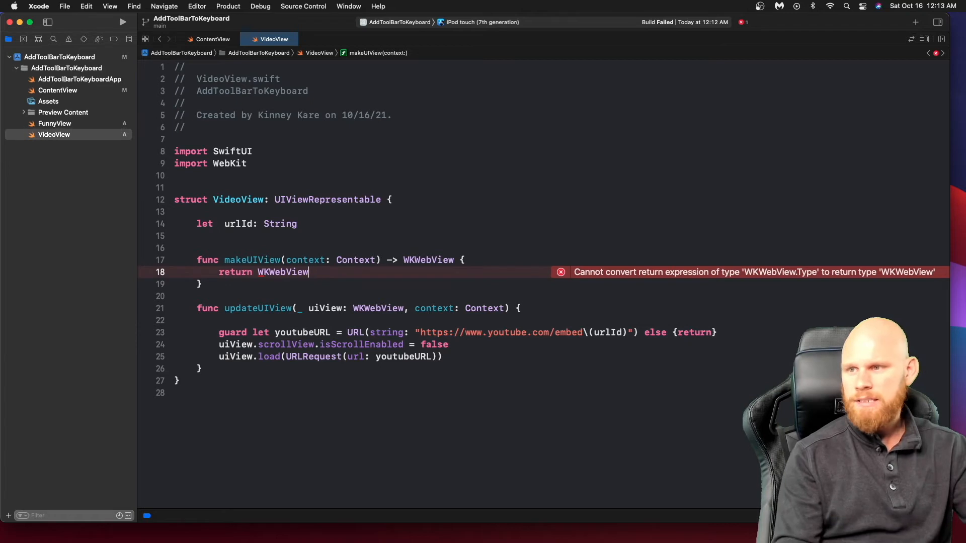
Finish the parentheses on the load call before returning to FunnyView
text(())
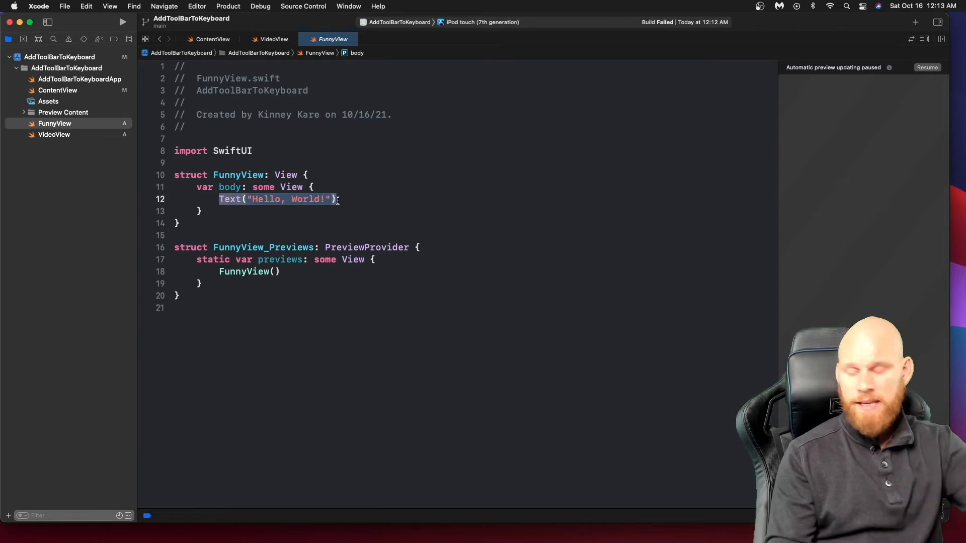
Replace the Hello World text with VideoView(urlId: "")
text(VideoView)
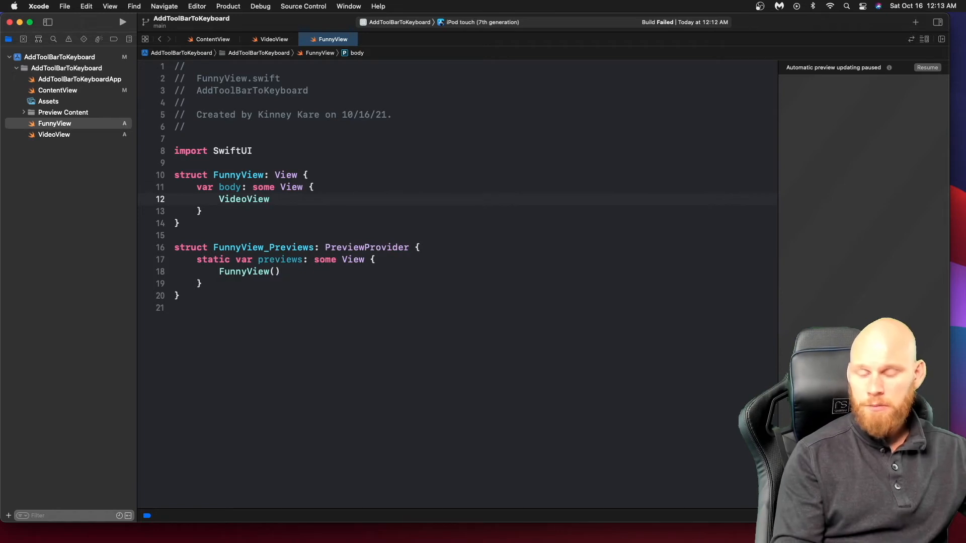
text((urlId: String)
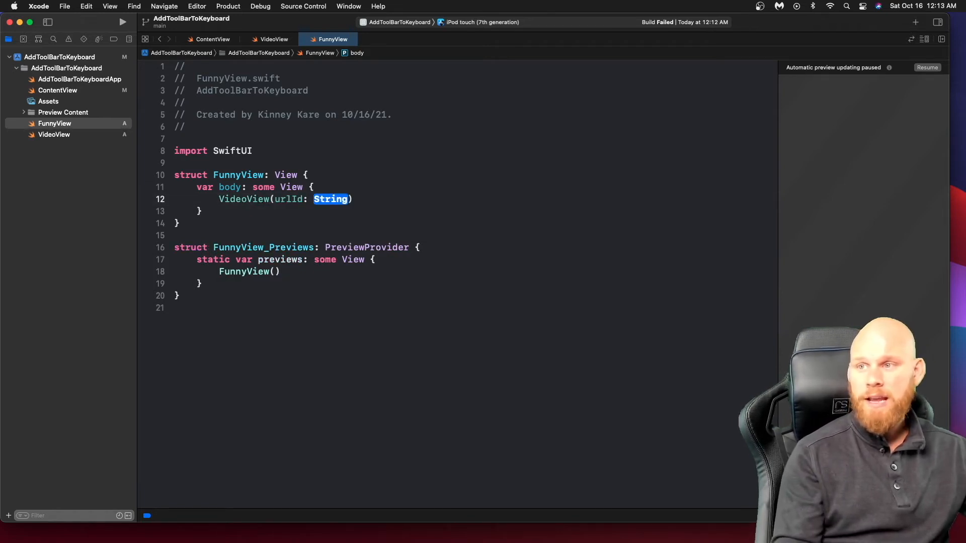
text("")
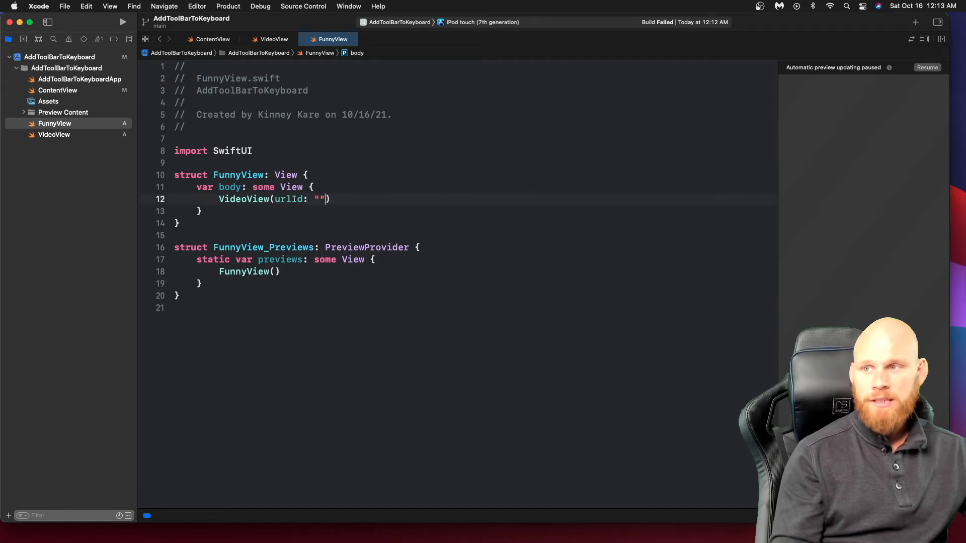
Give VideoView a frame of width 400, height 300 with .center alignment
key(return)
text(.frame(width: CGFloat?, height: CGFloat?, alignment: Alignment)
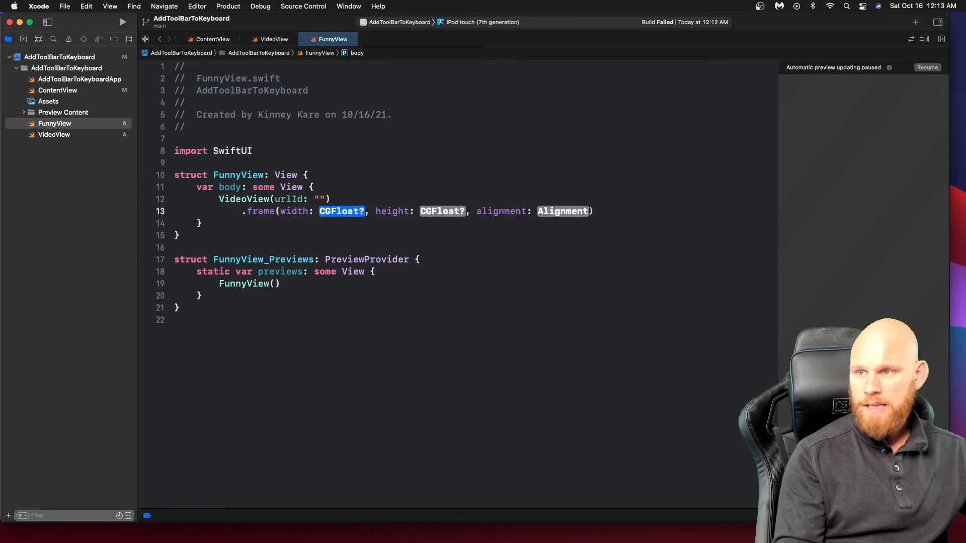
text(400)
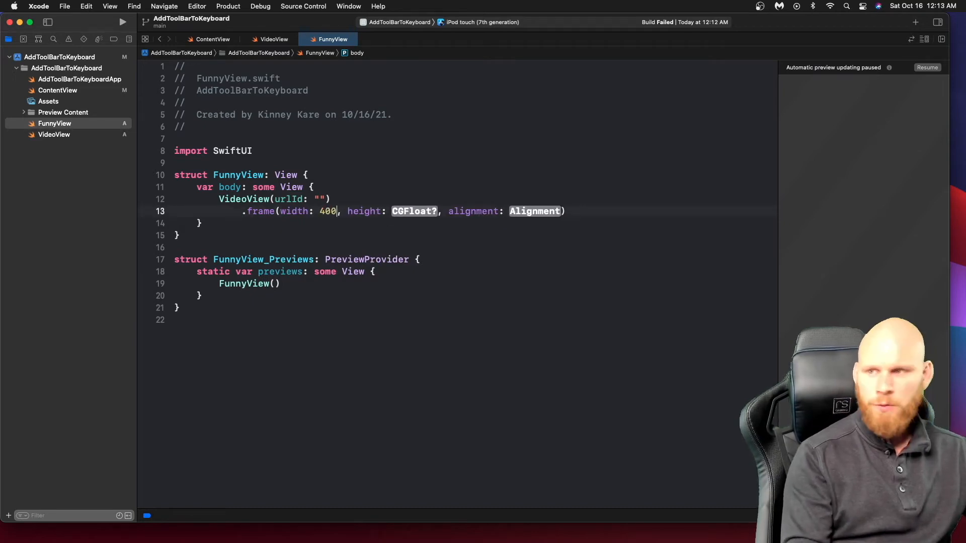
text(300)
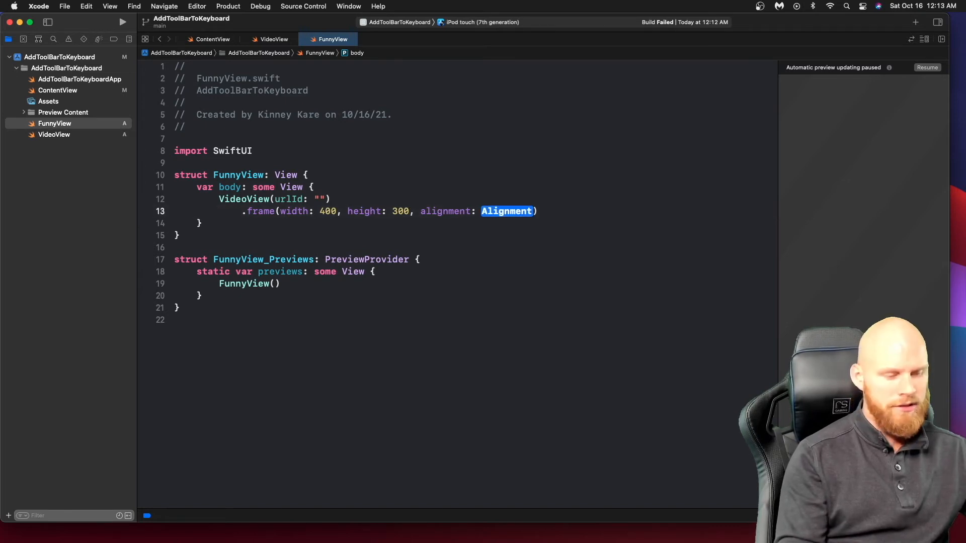
text(.)
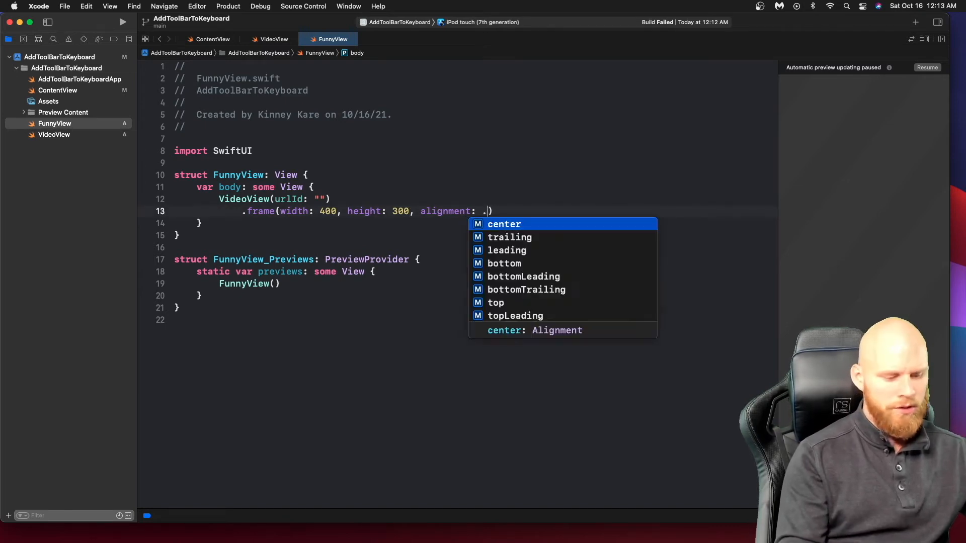
click(505, 223)
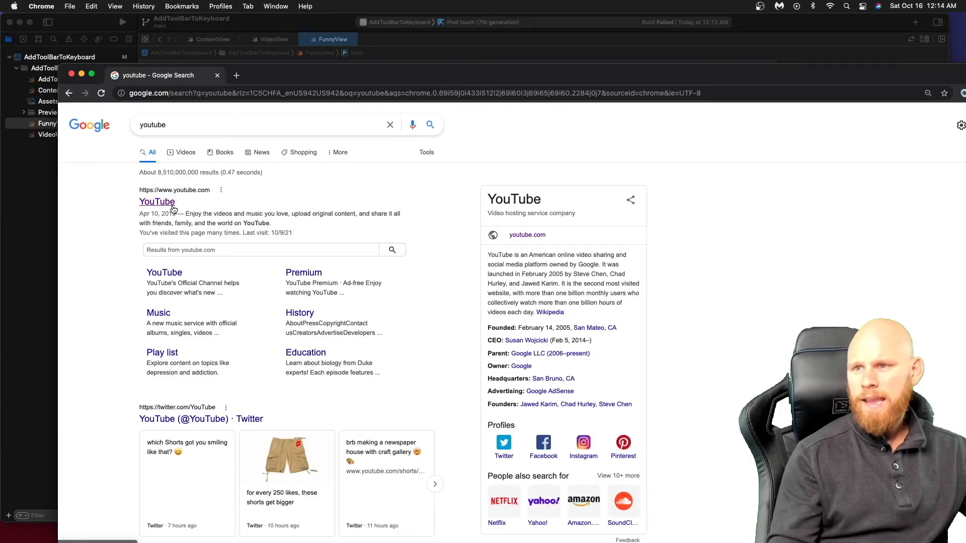
Reach the Playing Guitar Drunk VS Sober video on YouTube, pause it and select its ID in the address bar
click(157, 201)
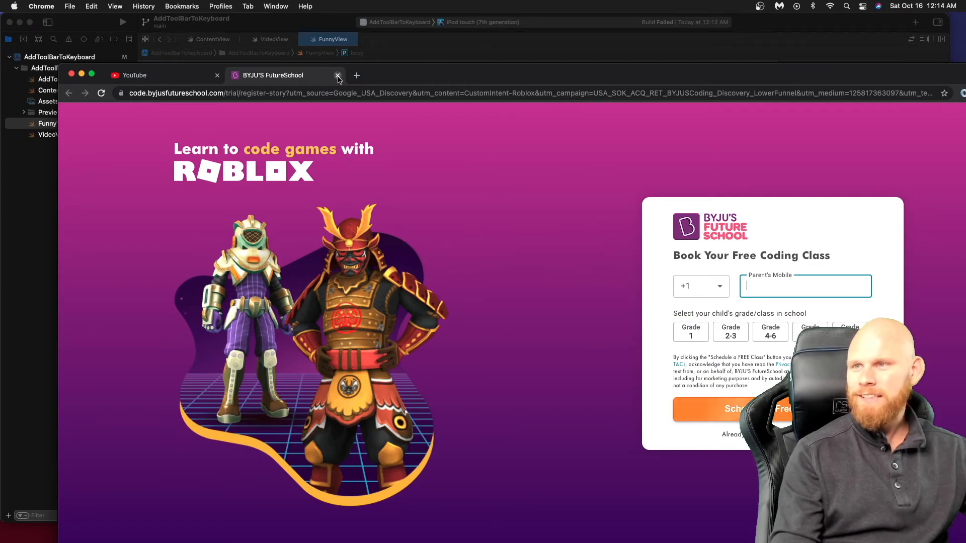
click(338, 76)
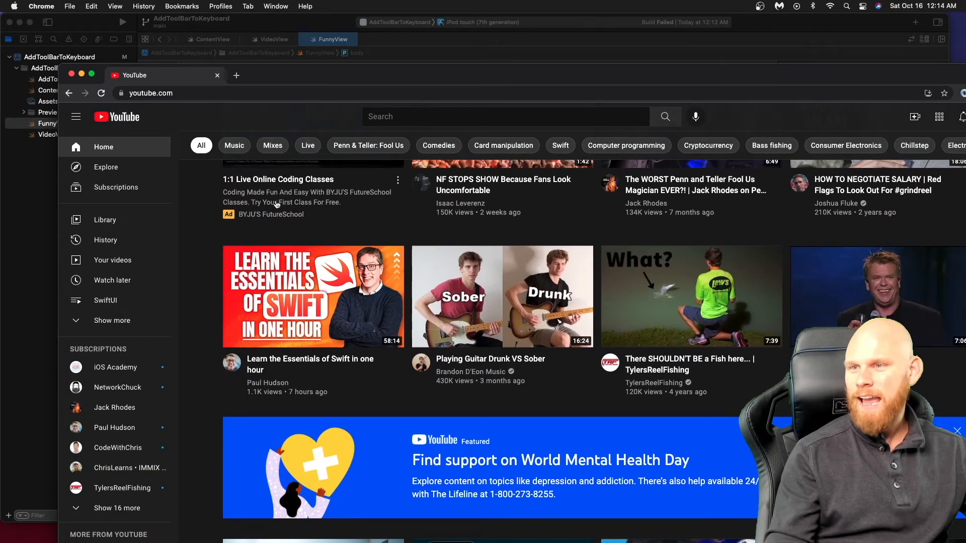
click(501, 296)
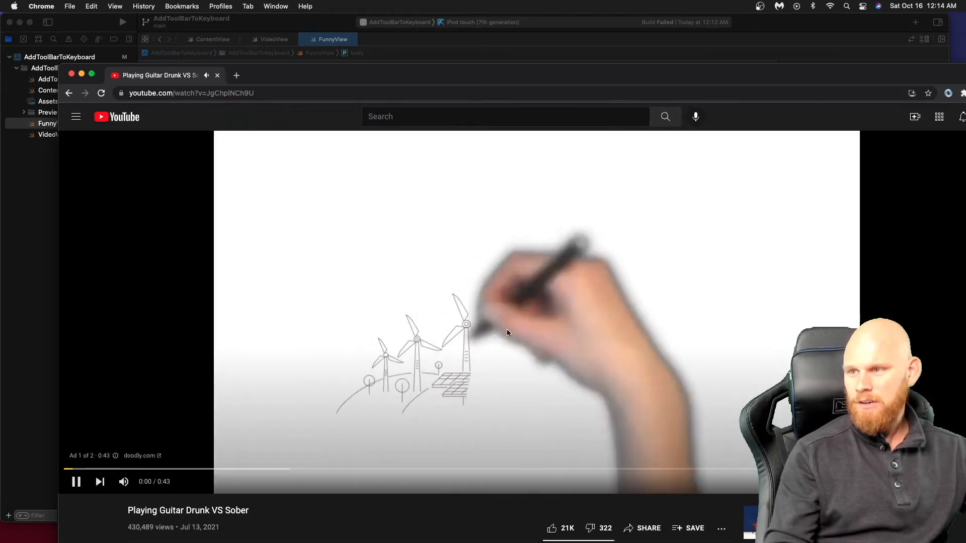
click(76, 482)
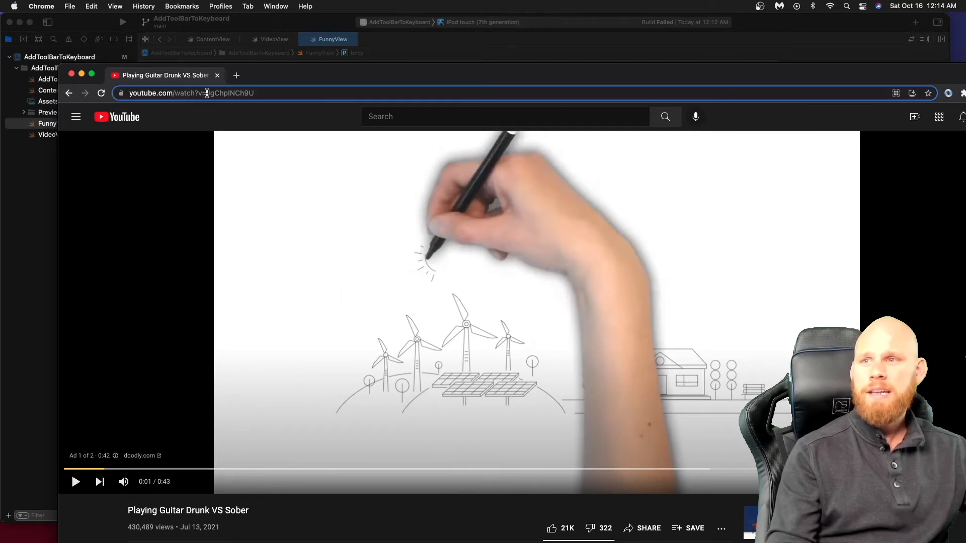
click(191, 93)
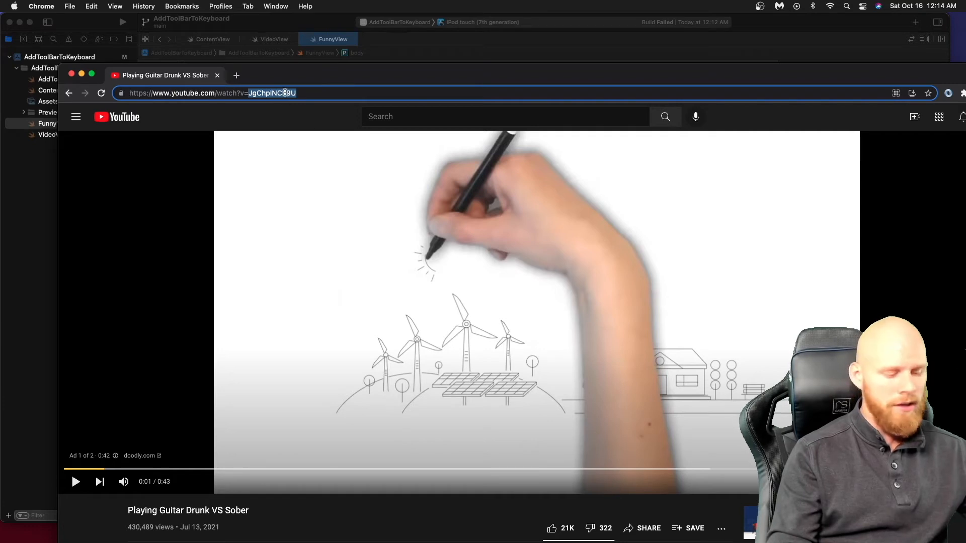
mouse_move(221, 111)
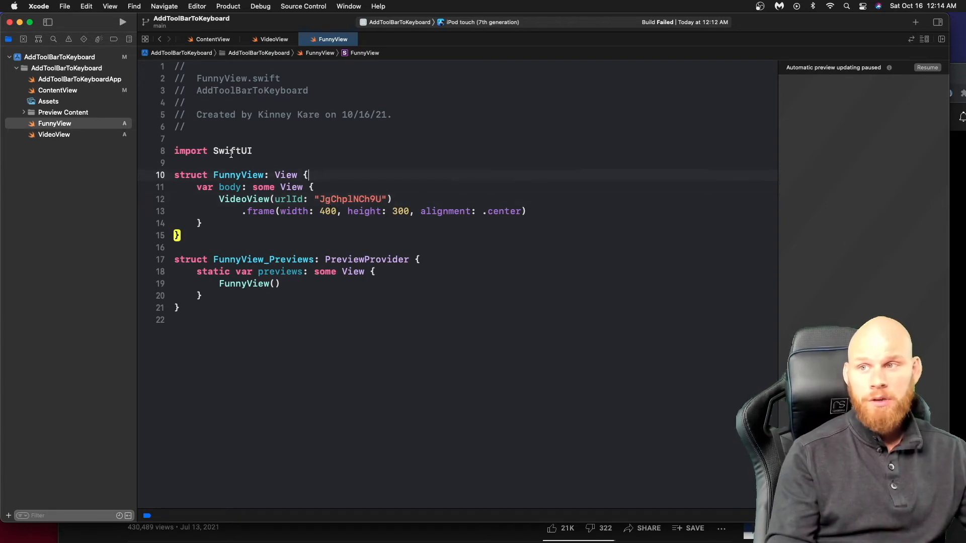
Paste the ID JgChplNCh9U as VideoView's urlId in FunnyView.swift and run the app
key(enter)
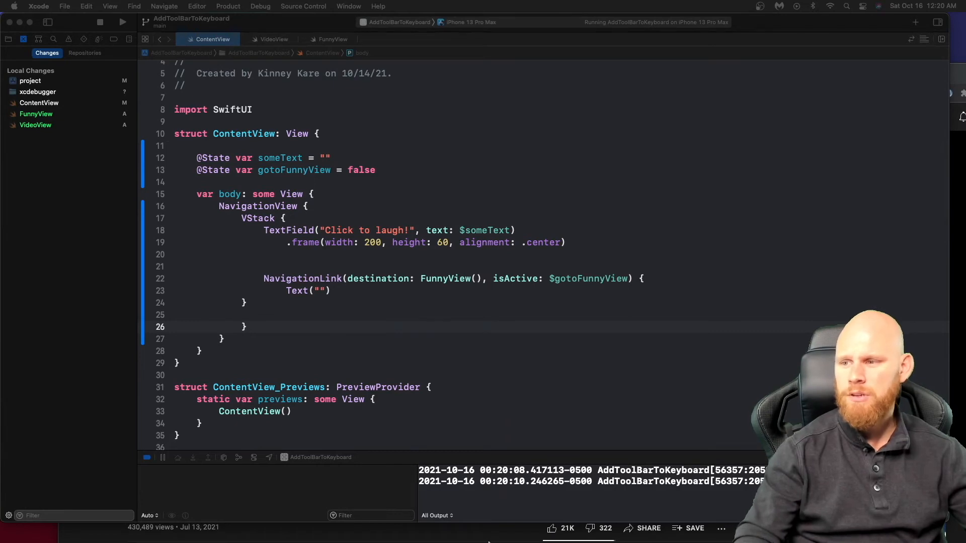
mouse_move(670, 517)
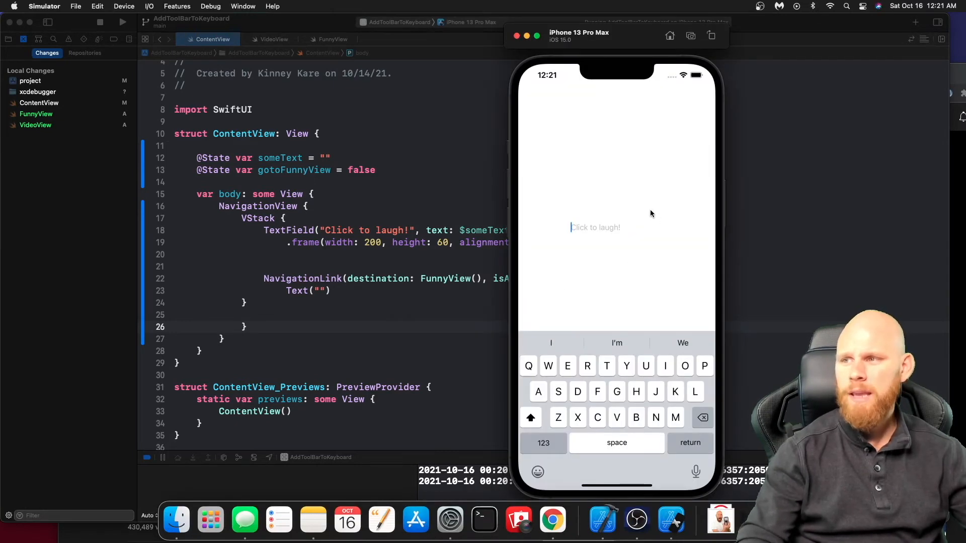
mouse_move(628, 231)
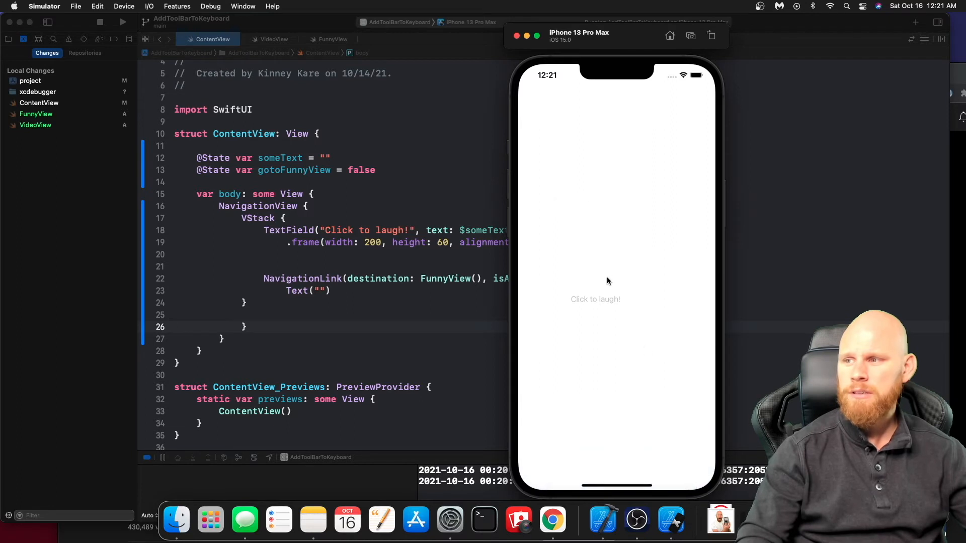
Focus the Click to laugh! text field in the simulator and accept the suggested word 'hear'
click(595, 300)
text(I'm sorry to)
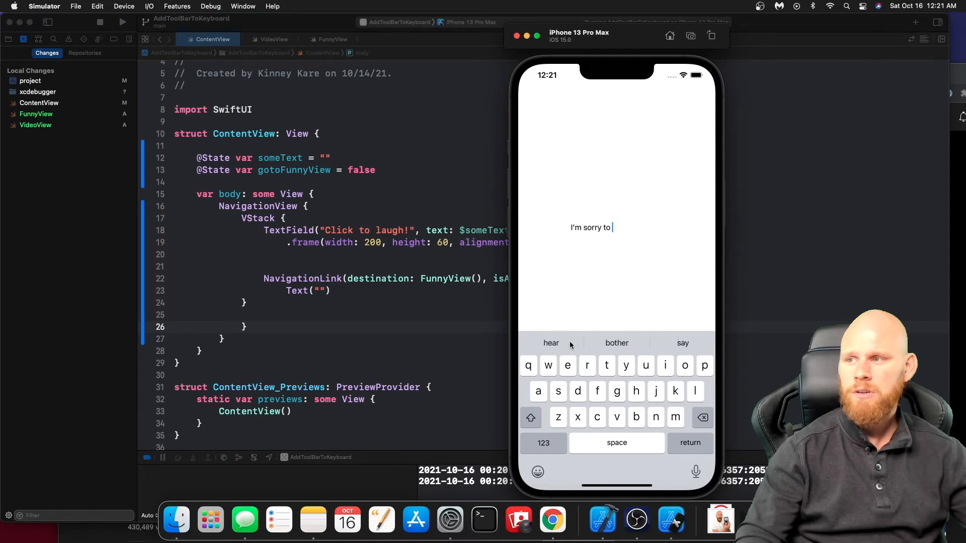
click(550, 343)
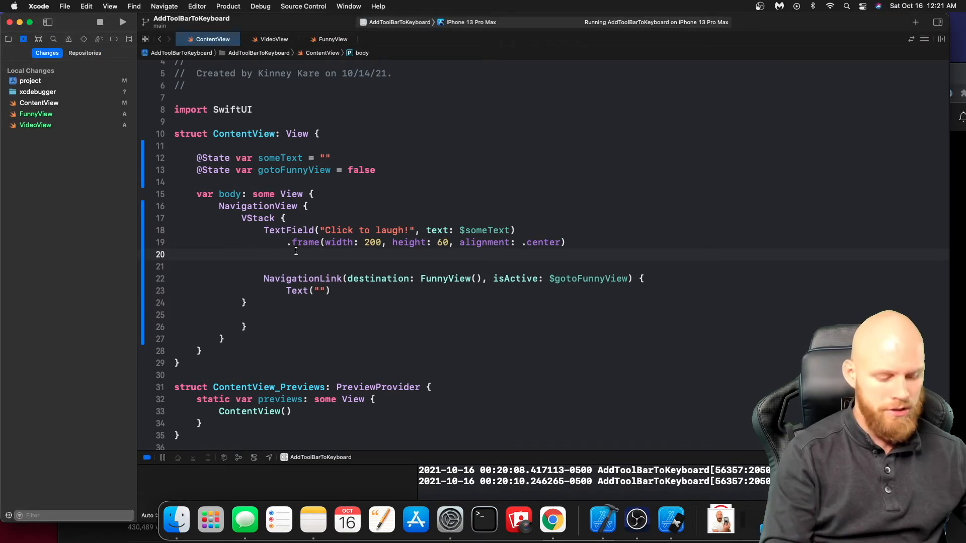
Add a .toolbar with a ToolbarItemGroup placed at .keyboard below the text field's .frame
text(.tpp)
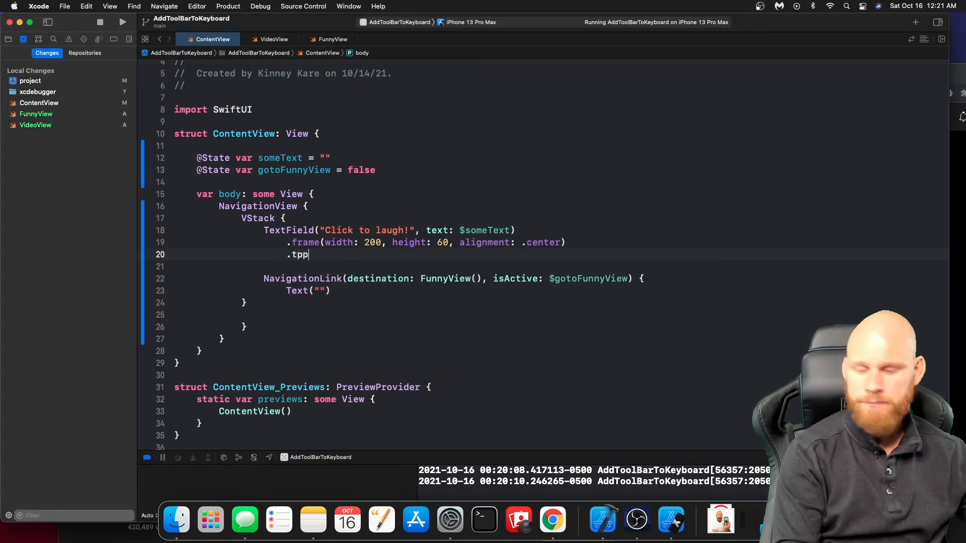
text(oolbar {)
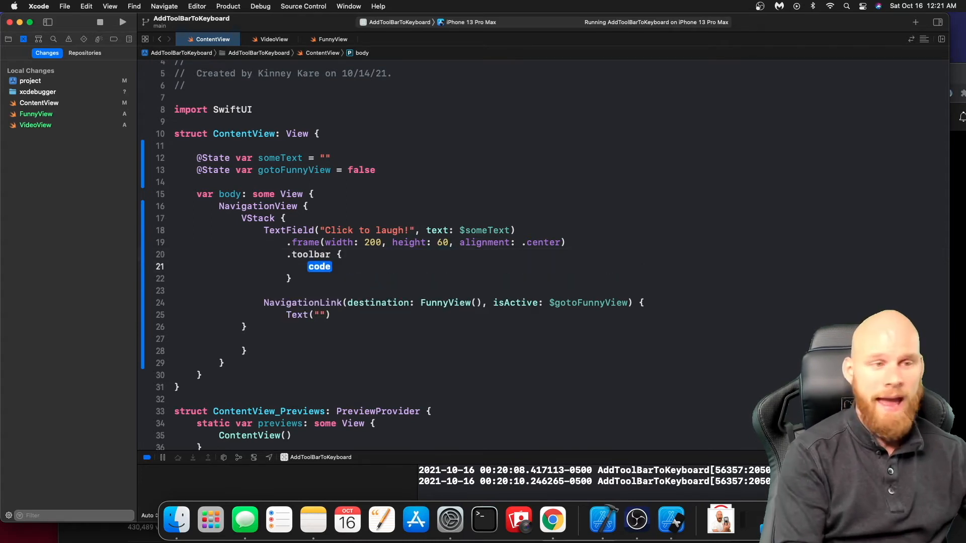
text(ToolbarItemGroup)
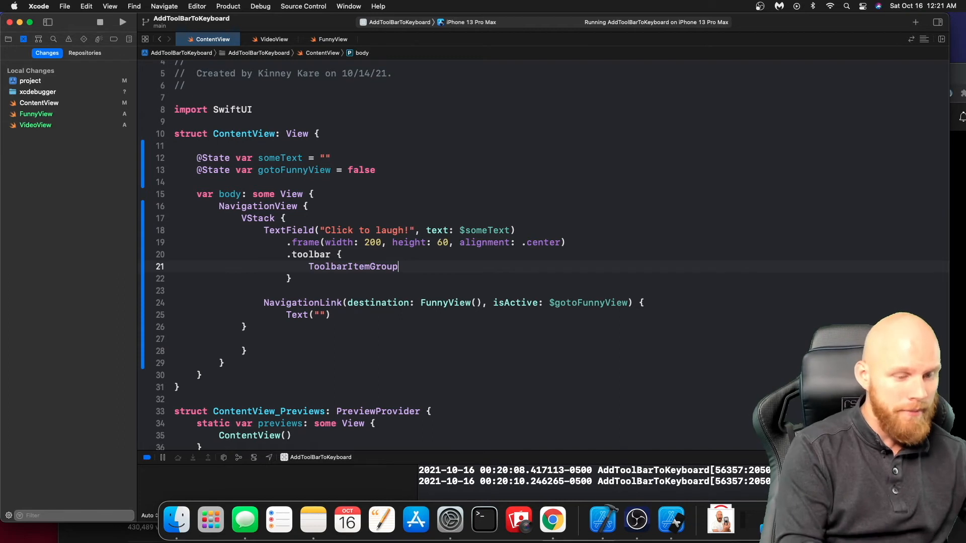
text((placement: ., content: () -> _)
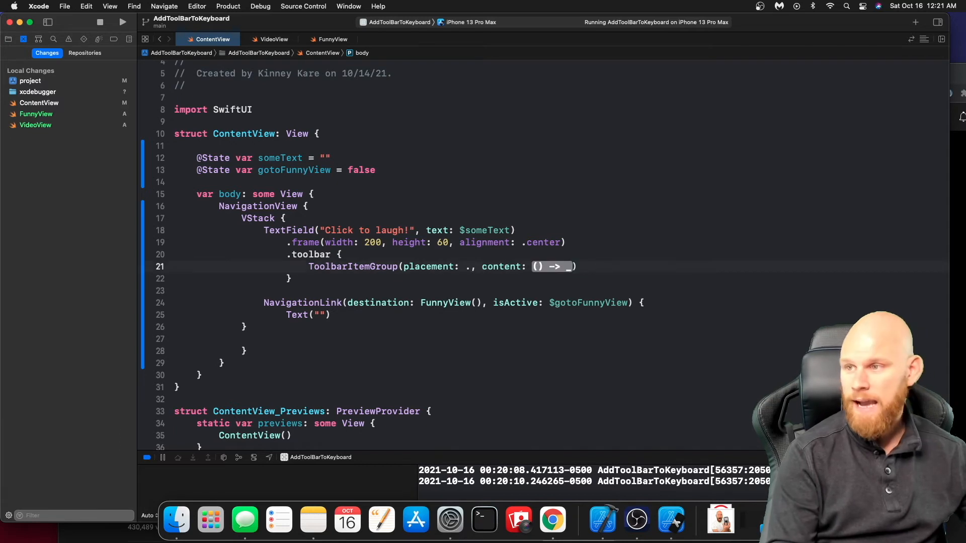
text(keyboard)
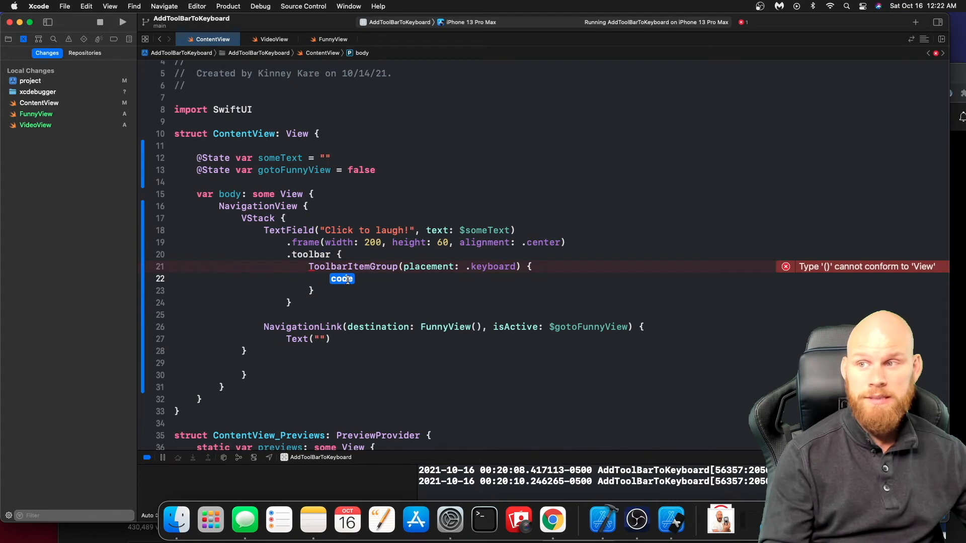
Start a Button inside the keyboard toolbar group, ready for its action closure
text(Button)
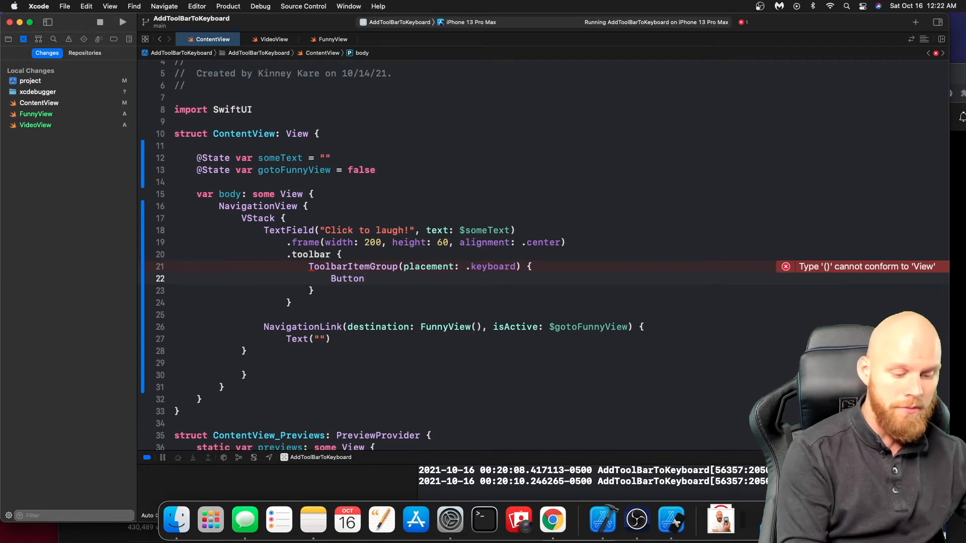
text(()
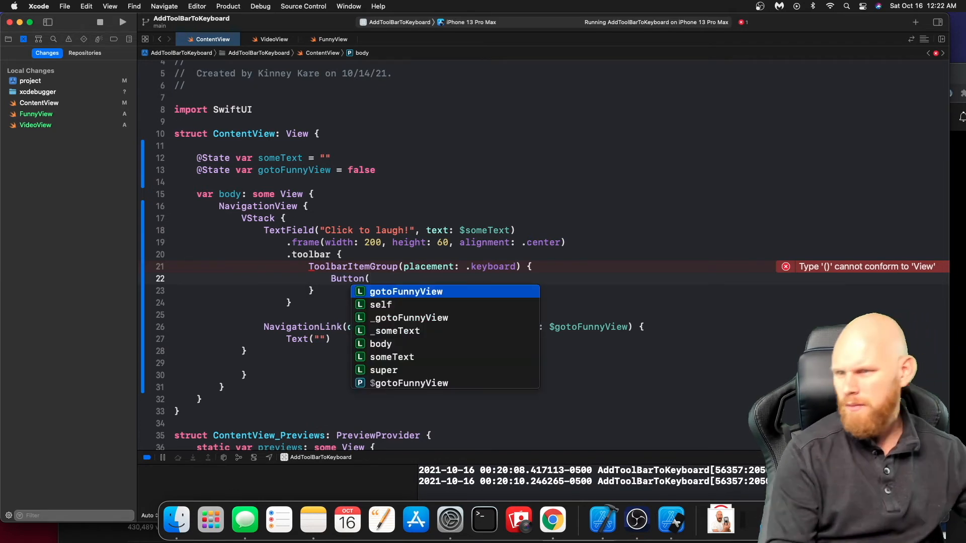
key(escape)
text( {)
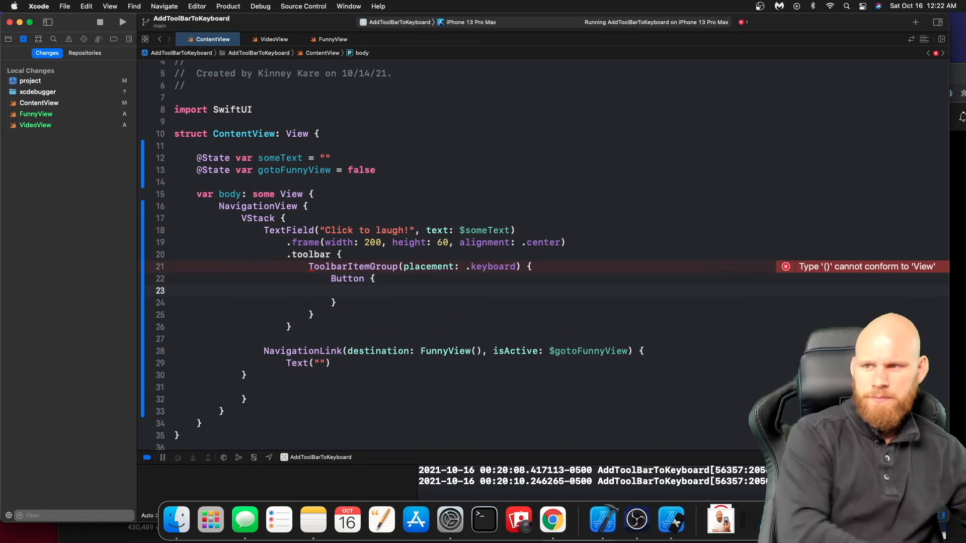
click(198, 290)
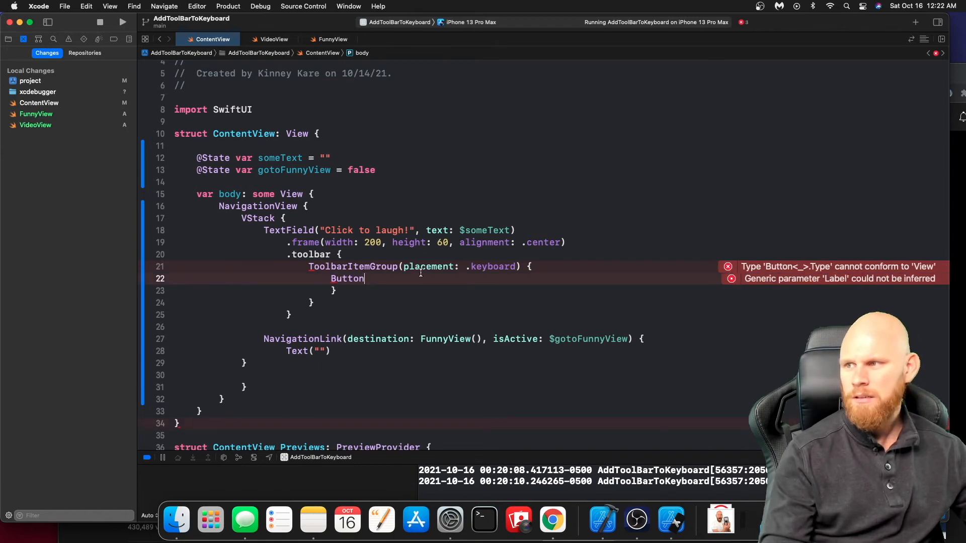
Give the Button an action that toggles gotoFunnyView
text({)
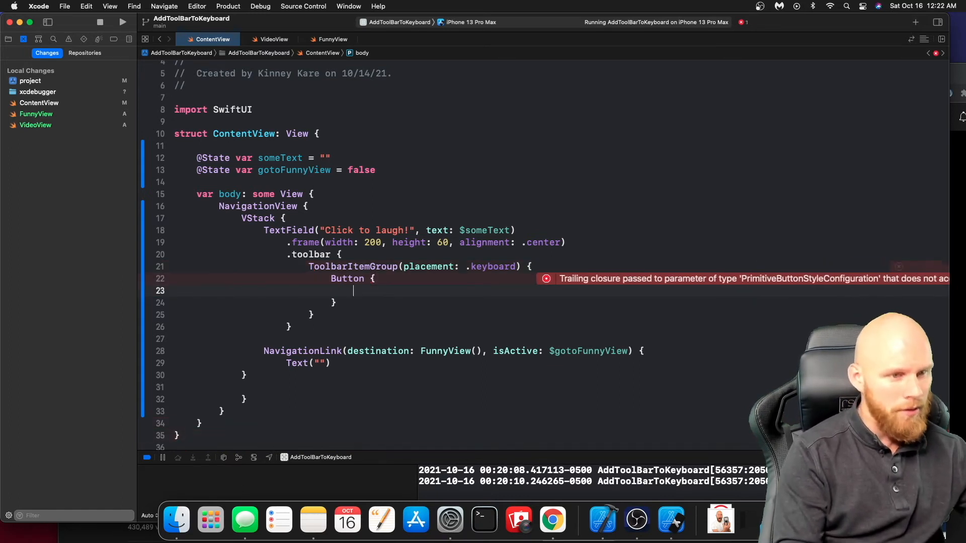
text(gotoFunnyView)
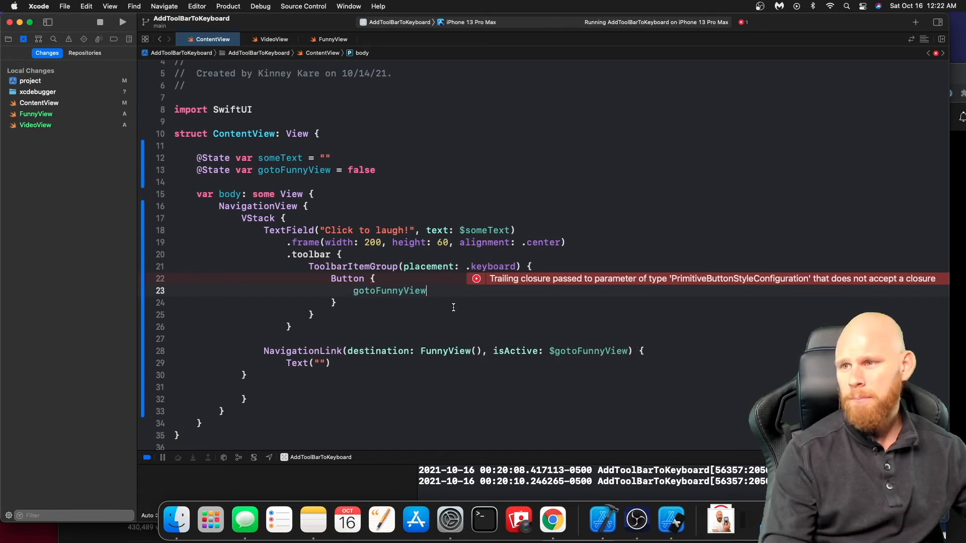
text(.toggle())
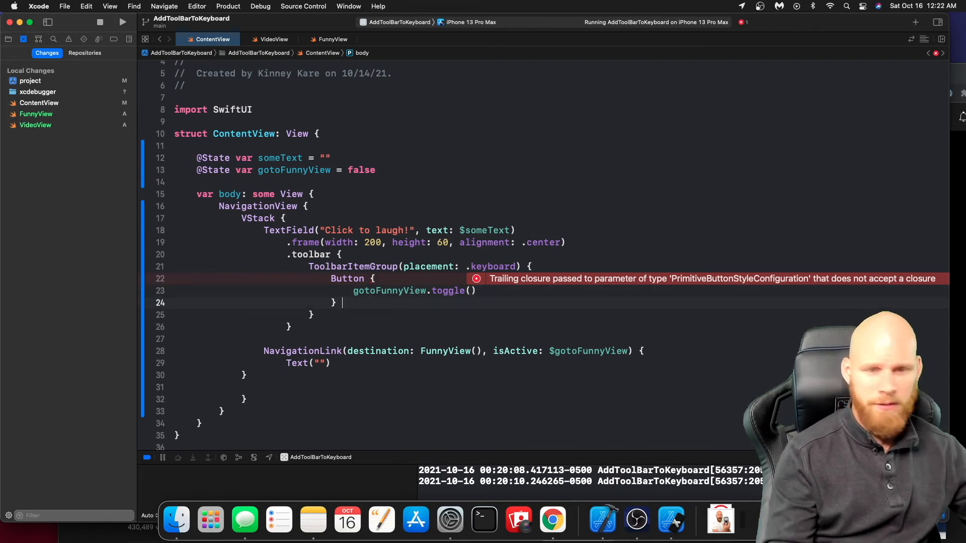
Label the Button with Text reading 'Click to laugh' framed by smiling emoji from the emoji chooser
text(label: {)
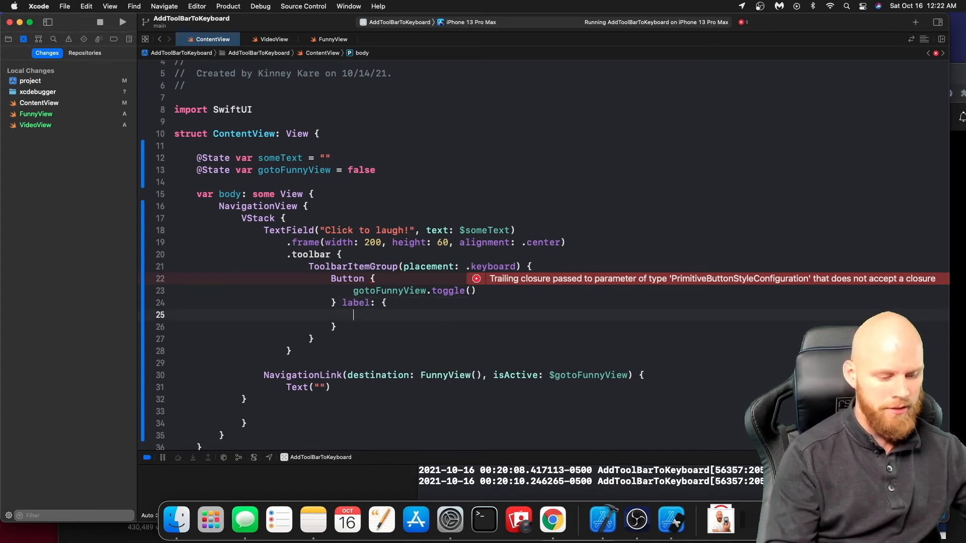
text(Text)
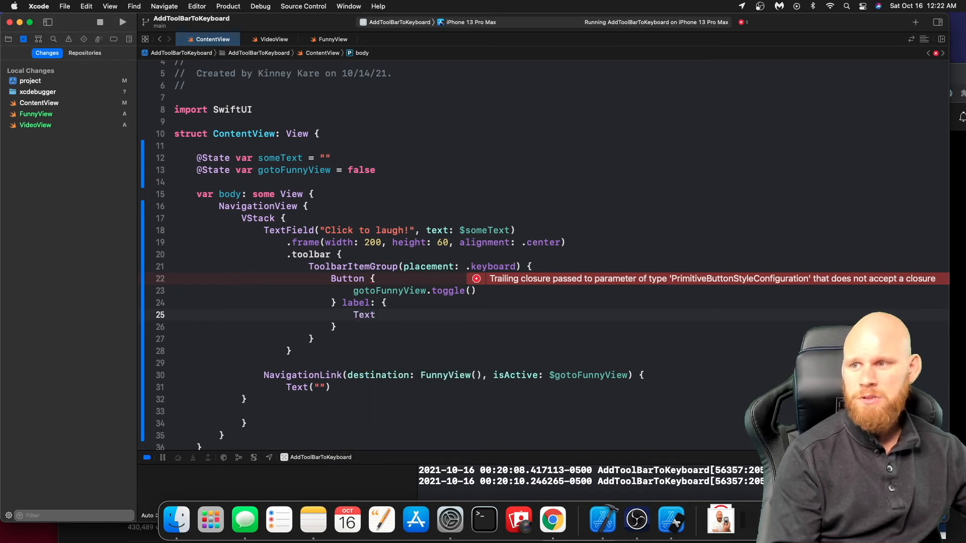
text(())
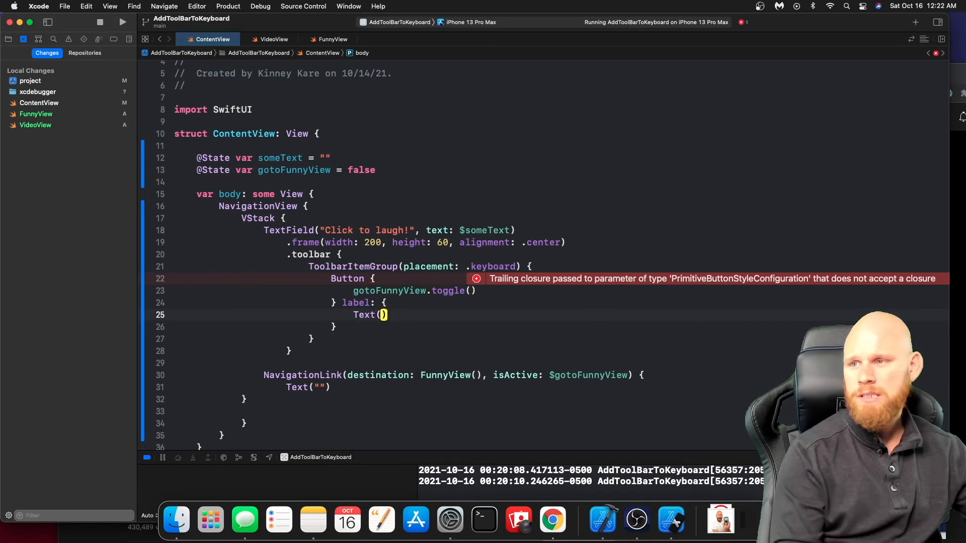
text("")
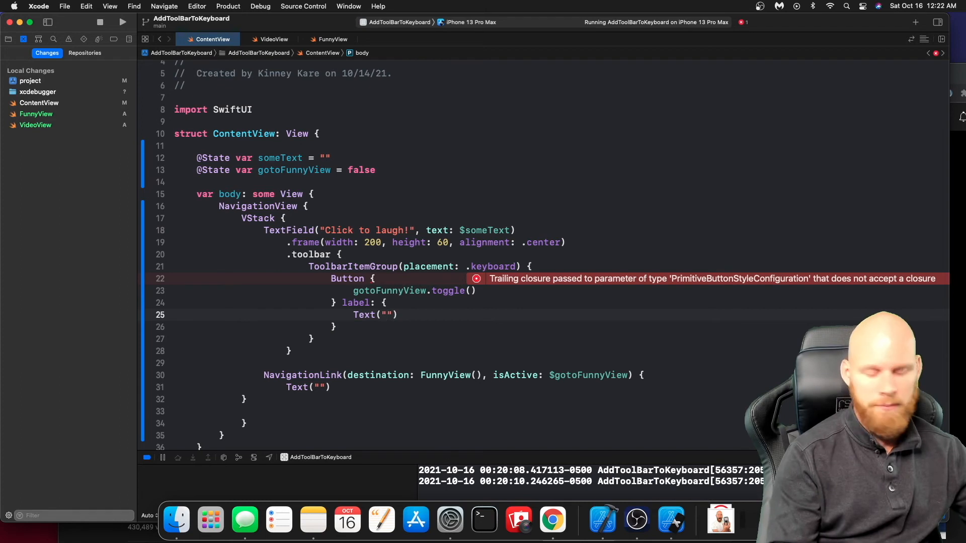
click(386, 315)
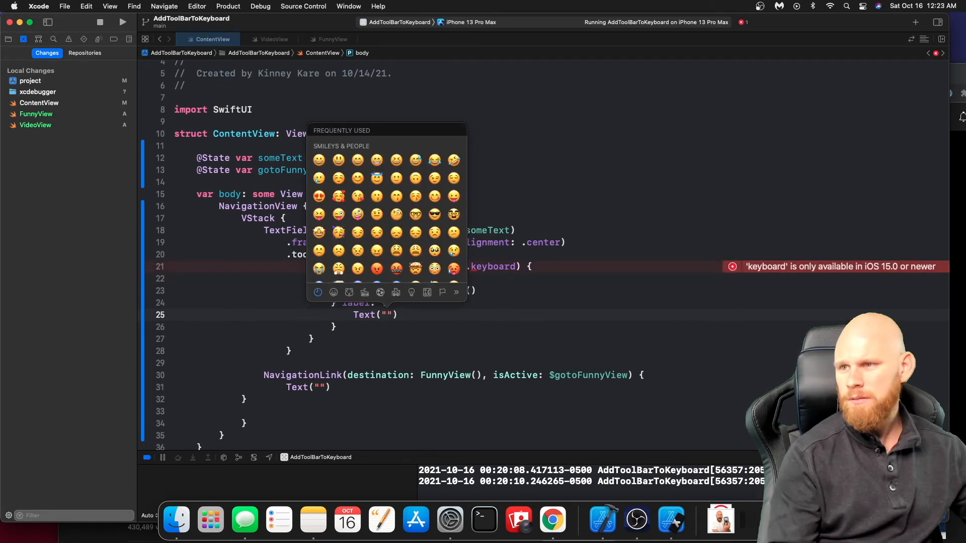
mouse_move(357, 179)
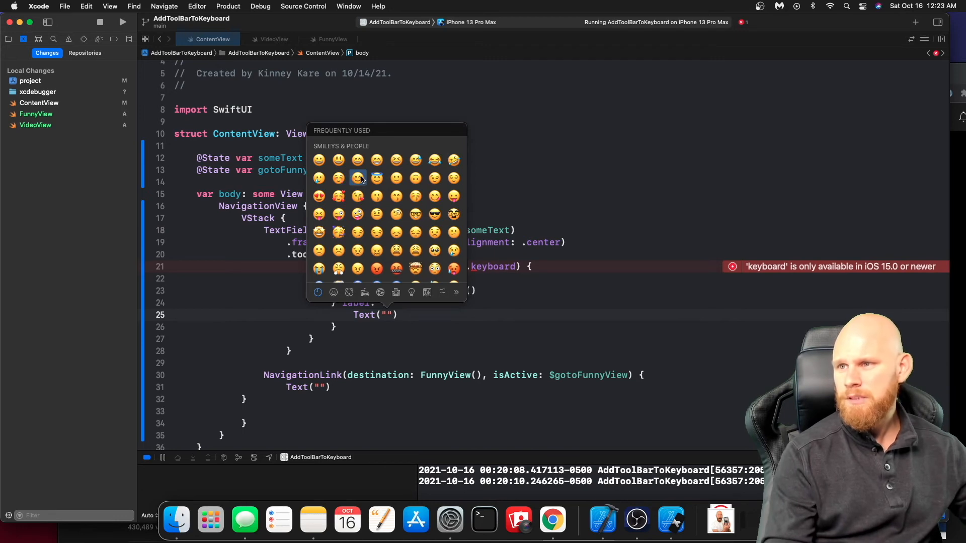
click(357, 178)
text(😊 Click to la)
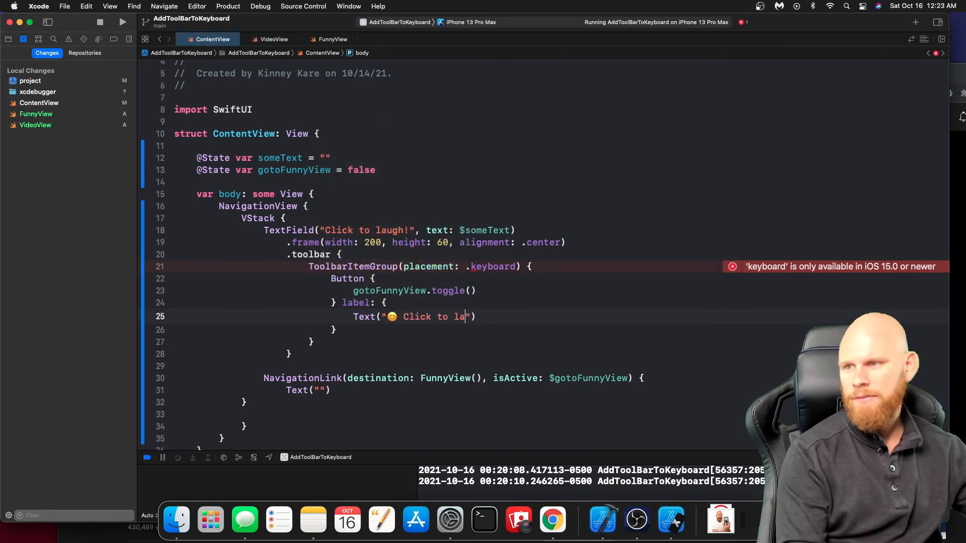
text(ugh 🤭)
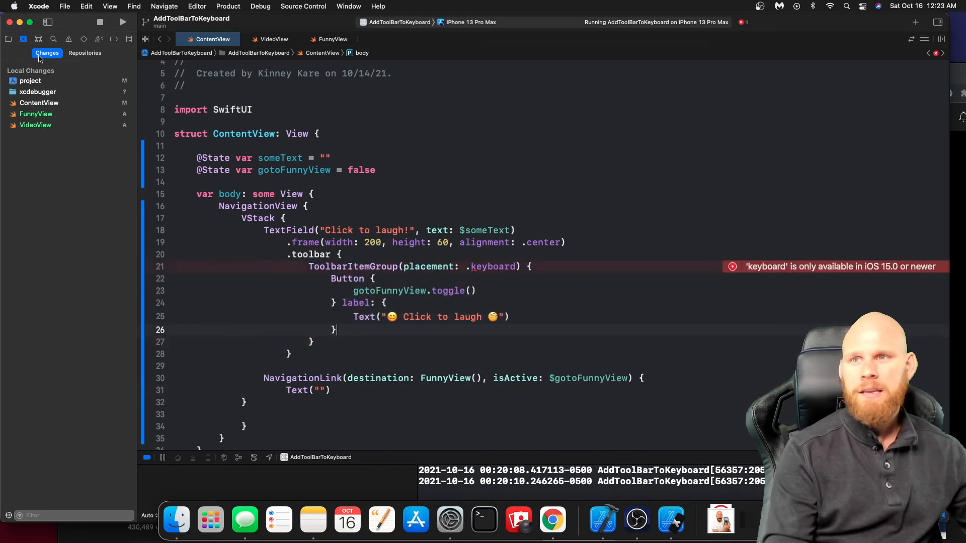
Set the target's iOS Deployment Target to iOS 15.0 in Build Settings, clearing the availability error
click(30, 80)
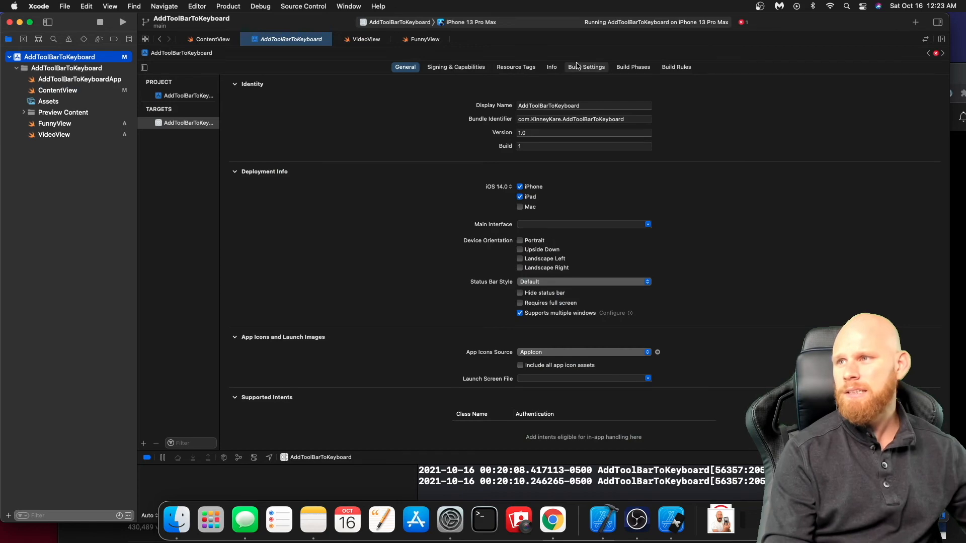
click(586, 67)
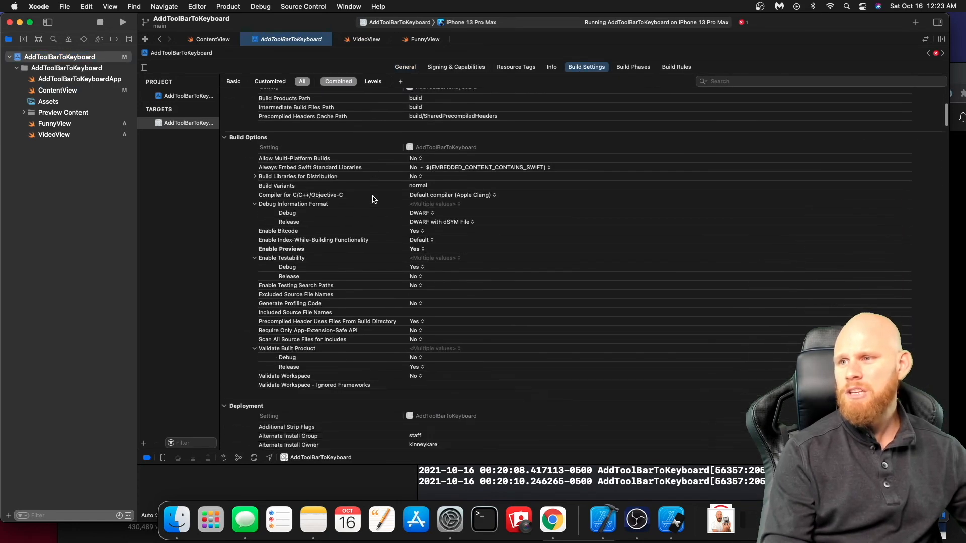
scroll(down, 3)
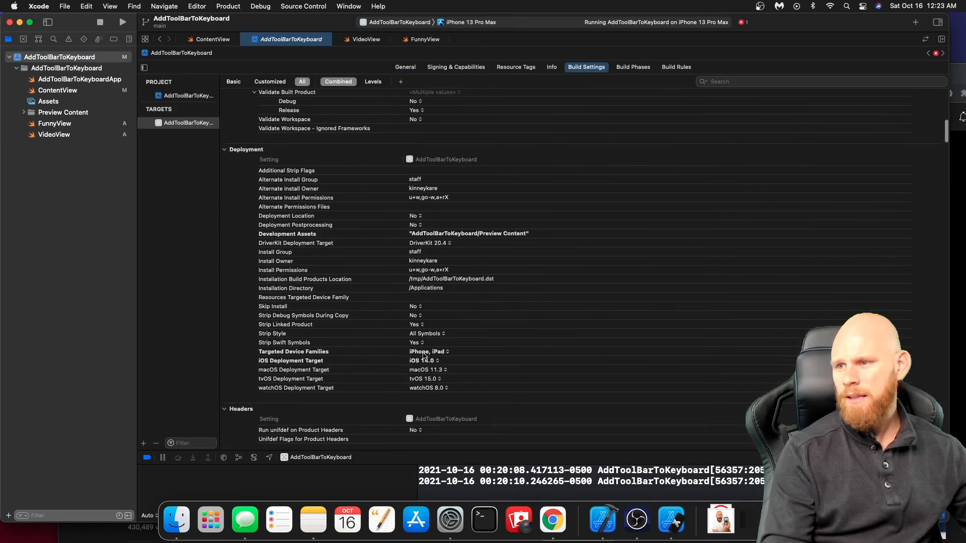
click(425, 361)
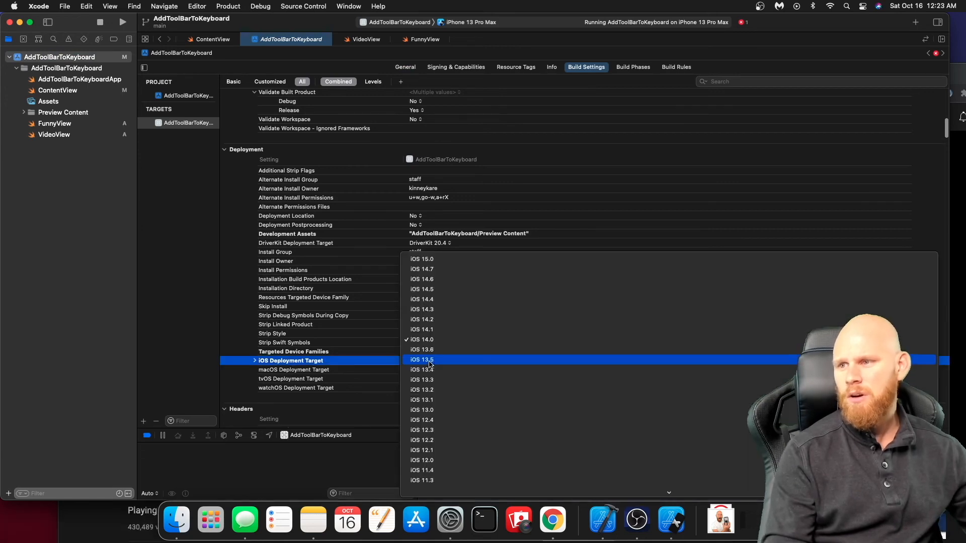
click(422, 259)
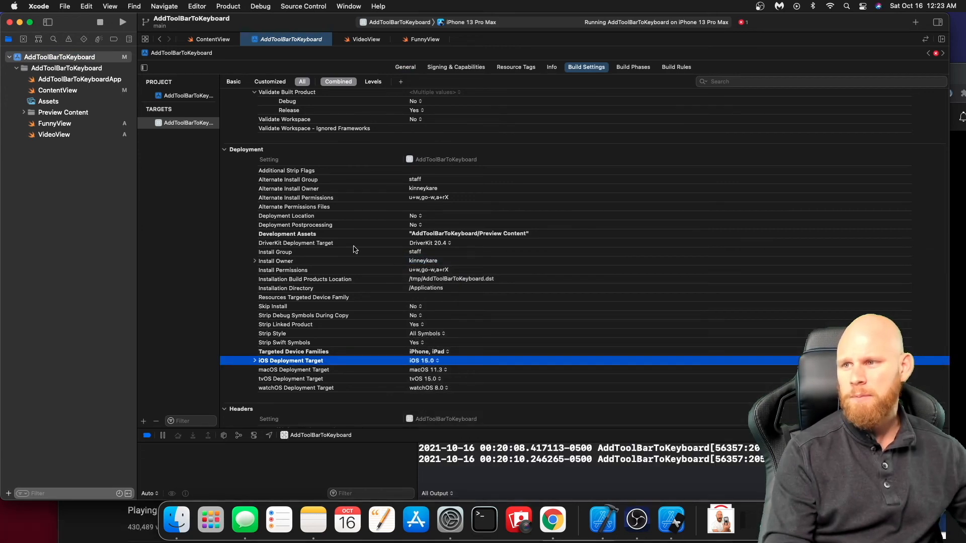
click(212, 39)
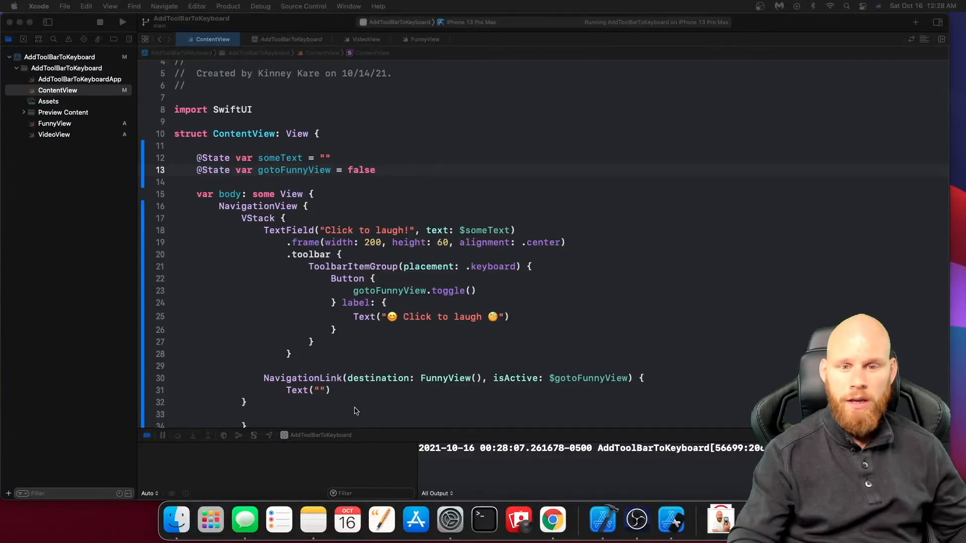
mouse_move(671, 521)
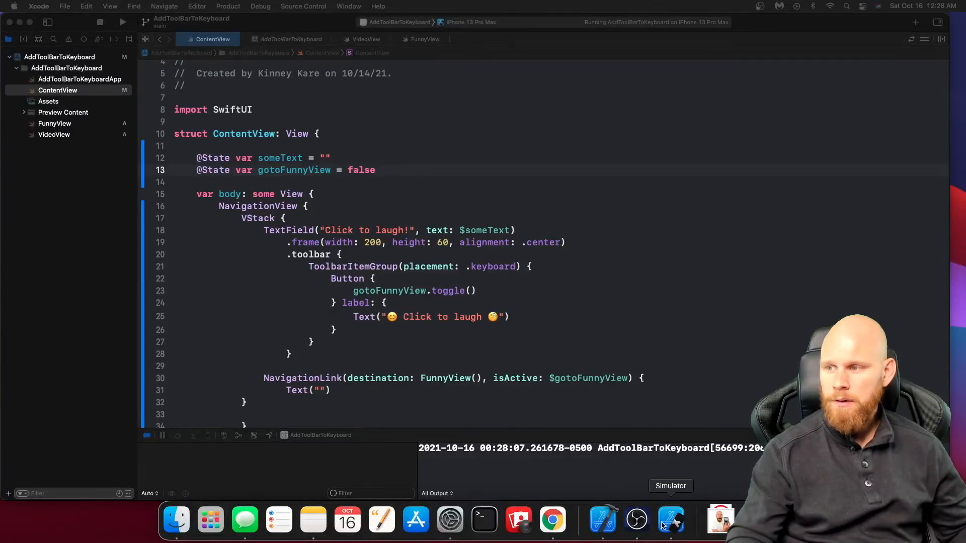
Tap Click to laugh in the simulator to reach FunnyView's unavailable video, then bring up VideoView.swift
click(670, 519)
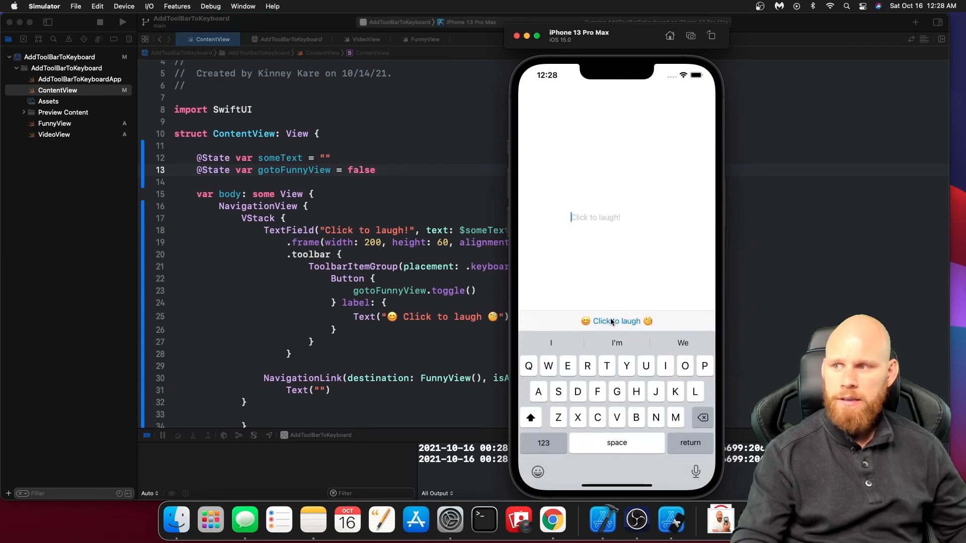
click(617, 321)
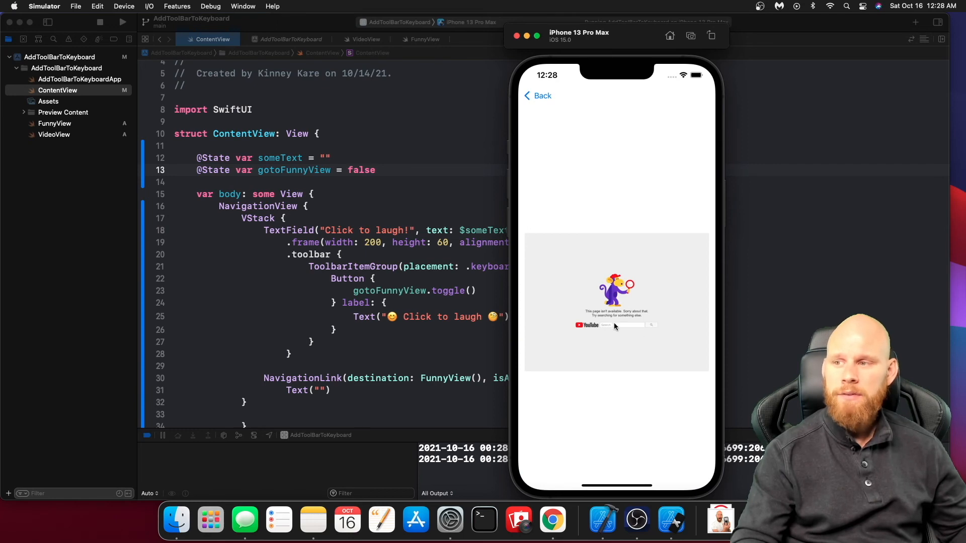
mouse_move(575, 314)
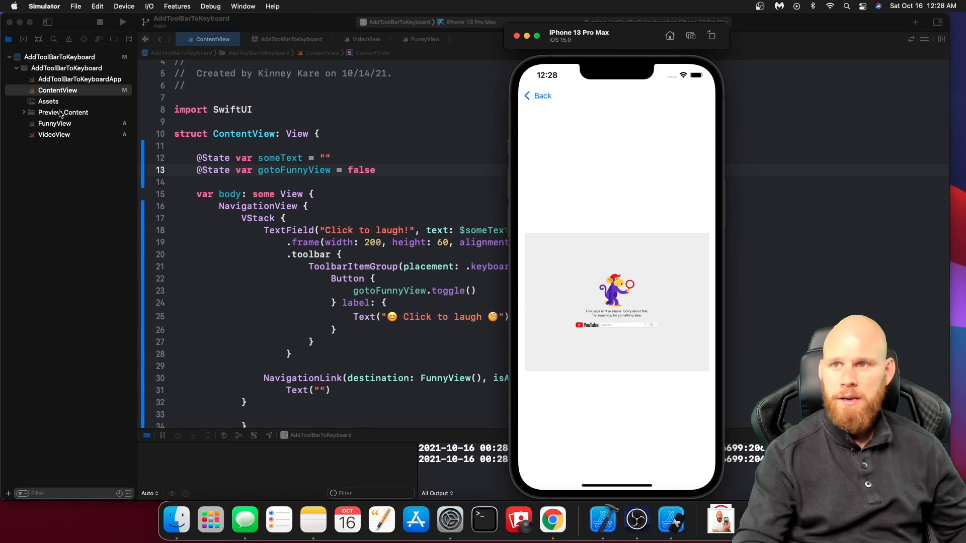
click(55, 123)
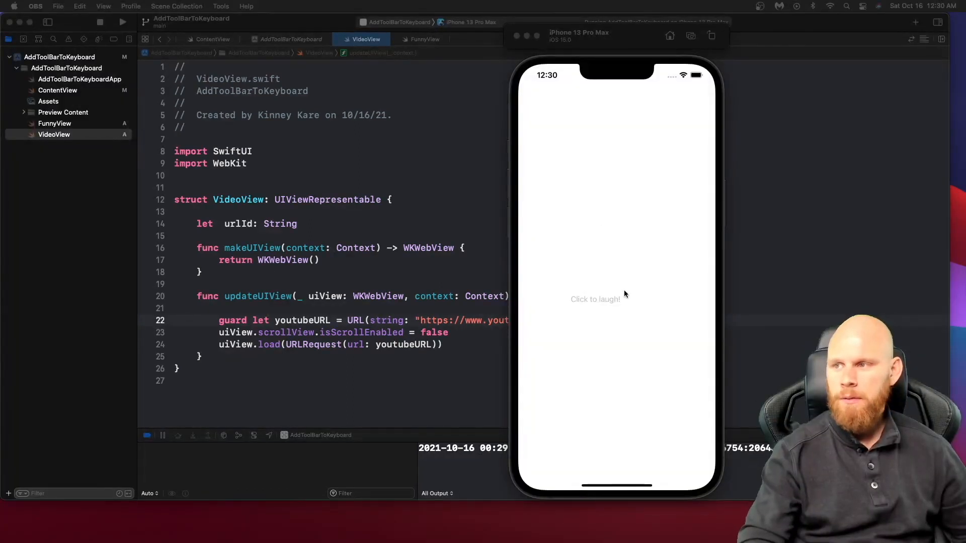
Raise the keyboard and tap Click to laugh to show the embedded Playing Guitar Drunk VS Sober video
click(595, 300)
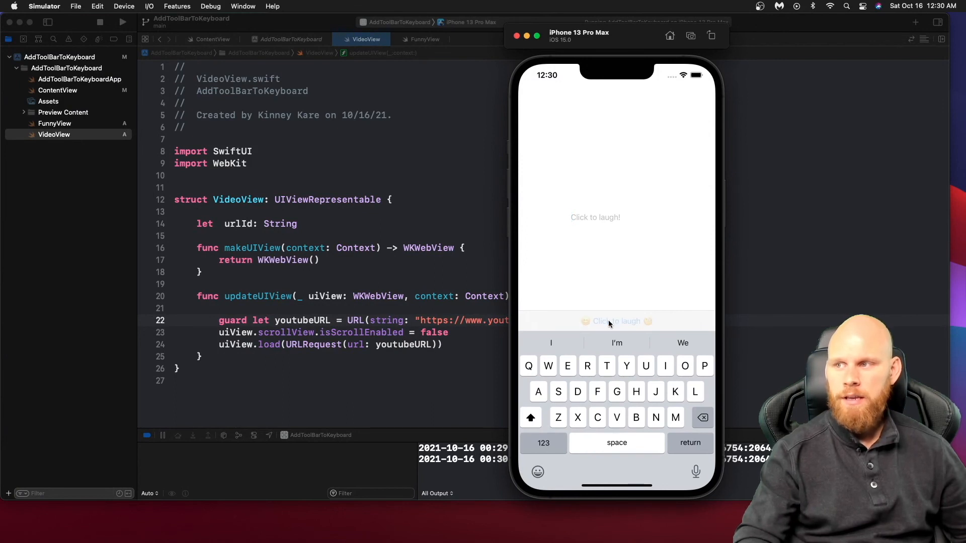
click(615, 321)
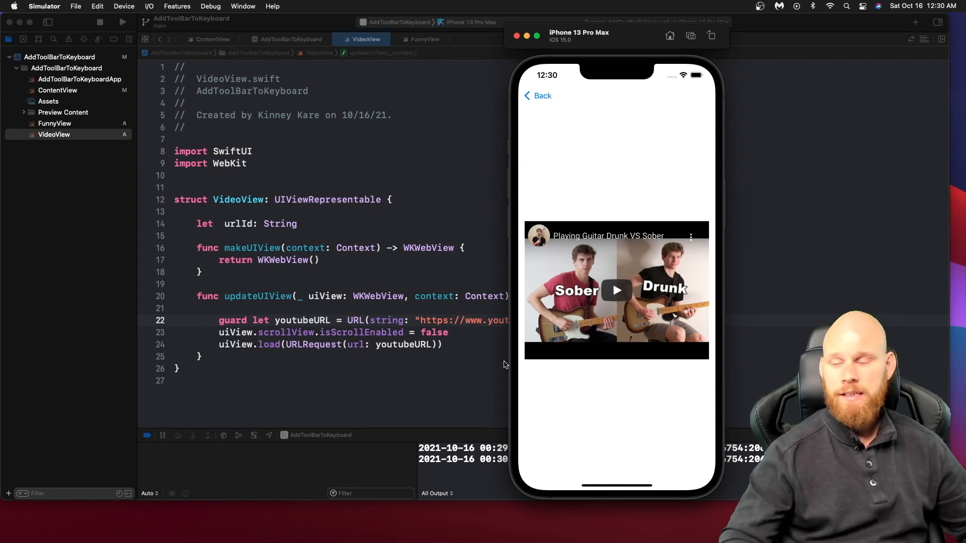
mouse_move(676, 333)
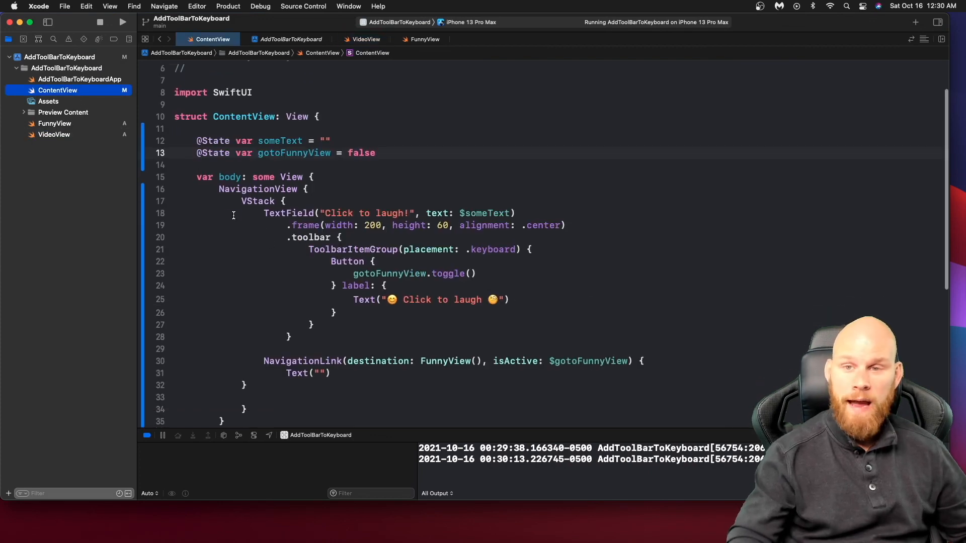
Scroll through ContentView.swift past the keyboard toolbar button and NavigationLink to FunnyView
scroll(down, 3)
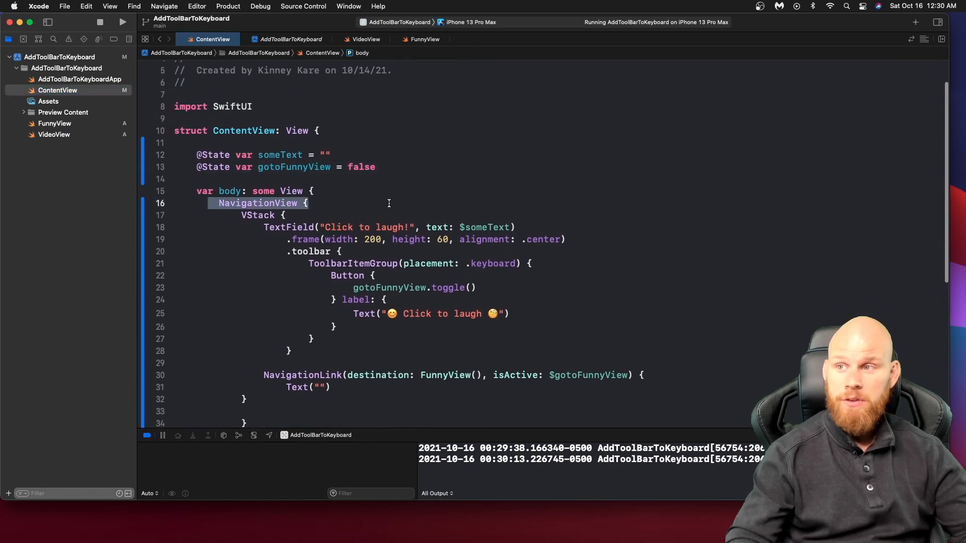
scroll(down, 3)
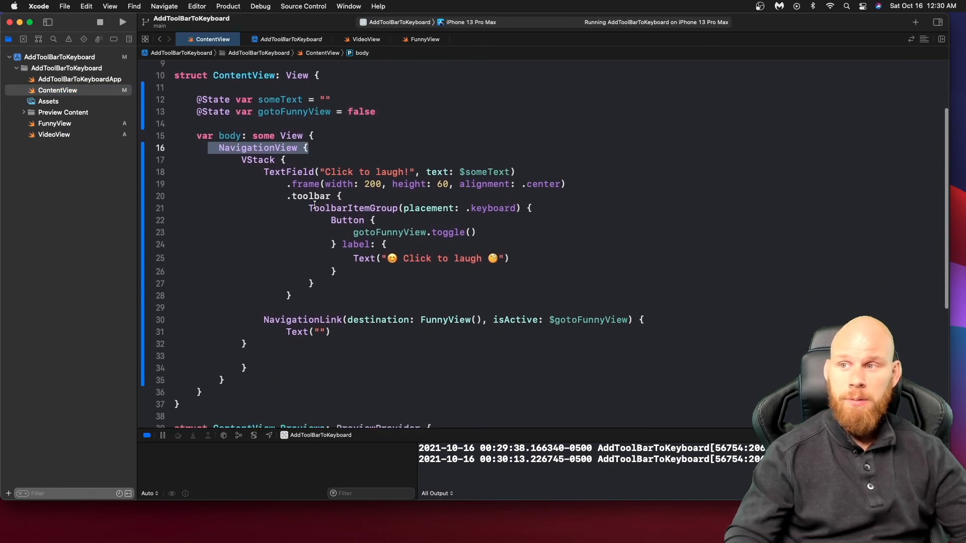